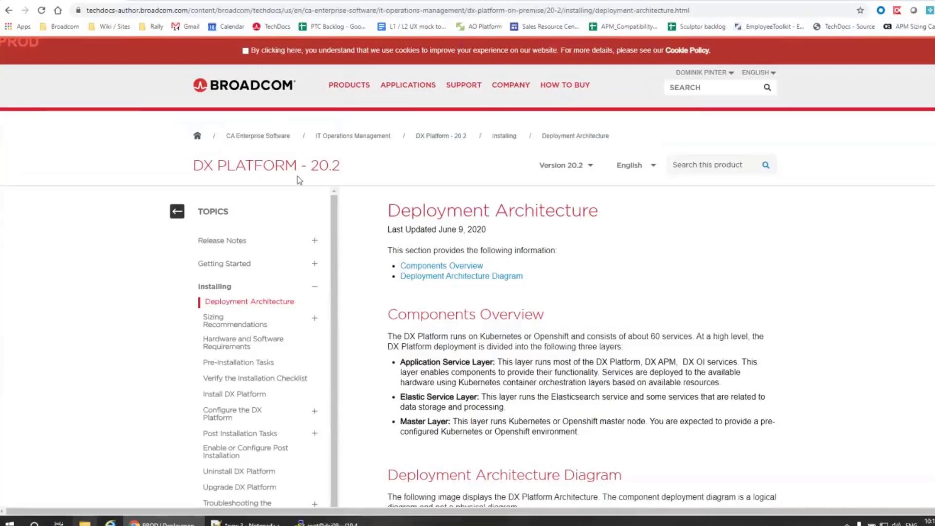
mouse_move(224, 182)
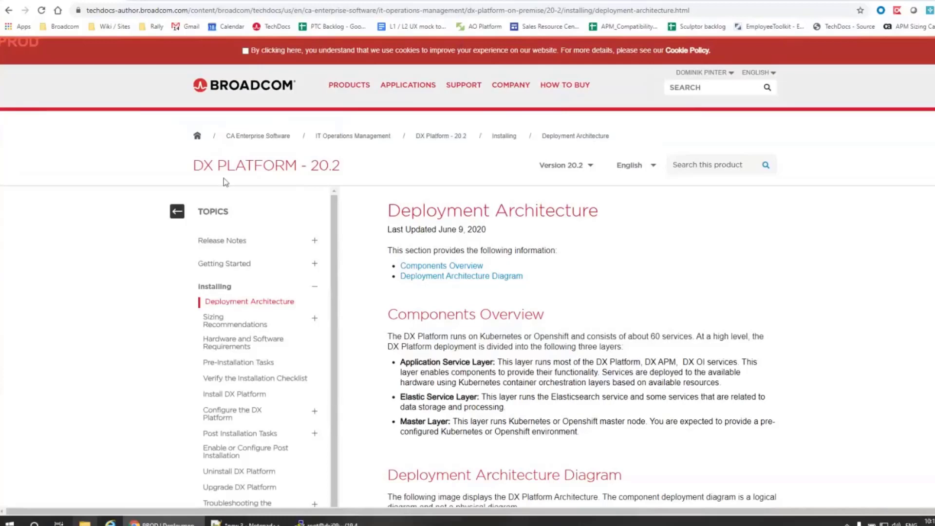
mouse_move(573, 299)
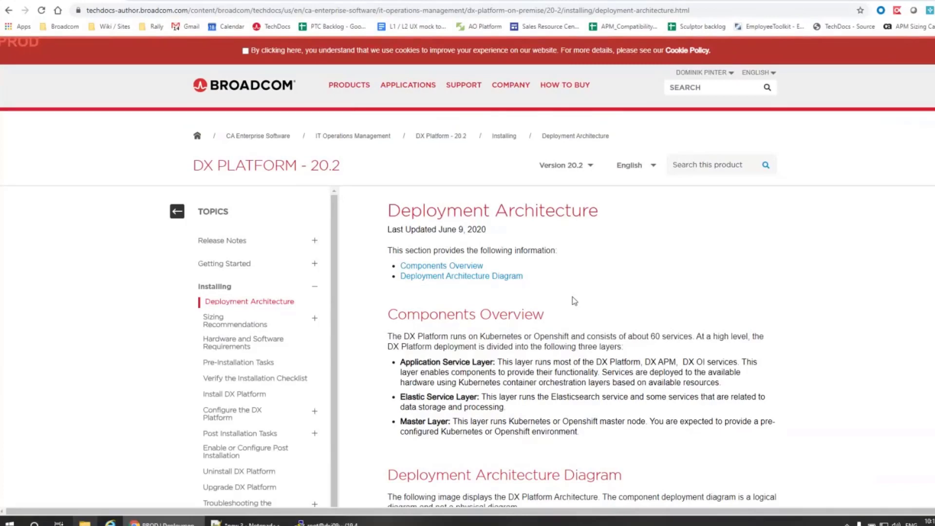
mouse_move(596, 315)
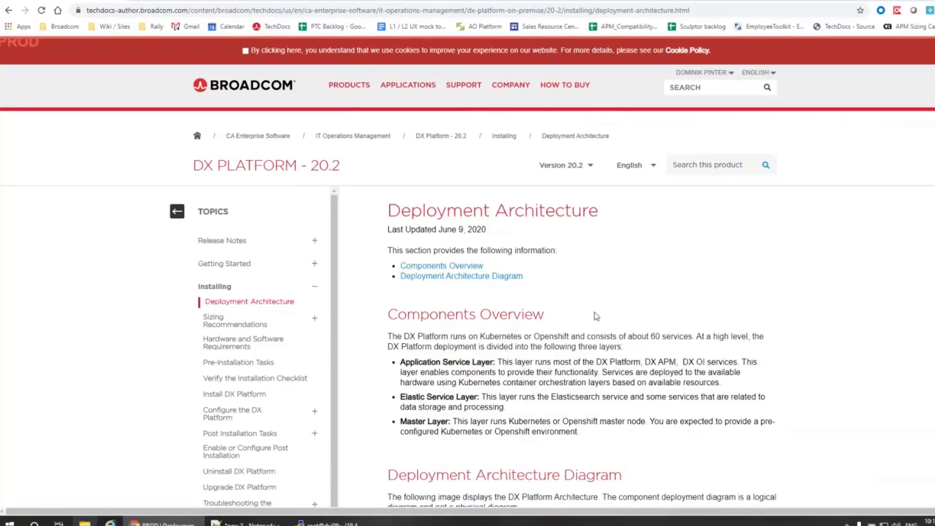
Scroll the Deployment Architecture page down to the DX Platform Diagram.
scroll(down, 3)
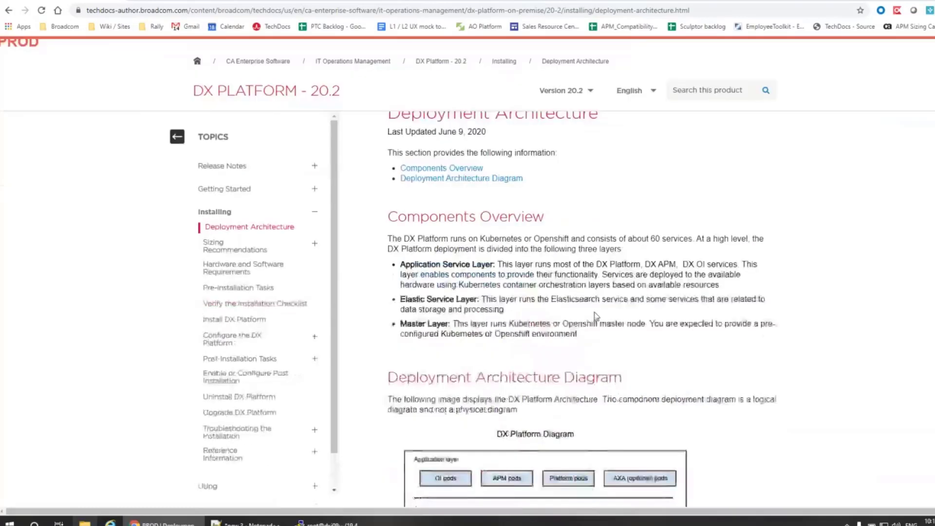
scroll(down, 3)
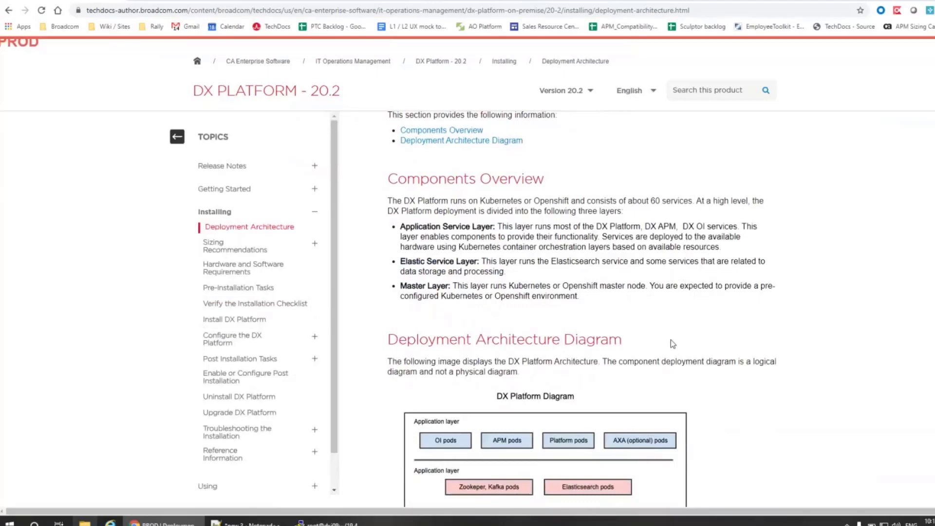
scroll(down, 3)
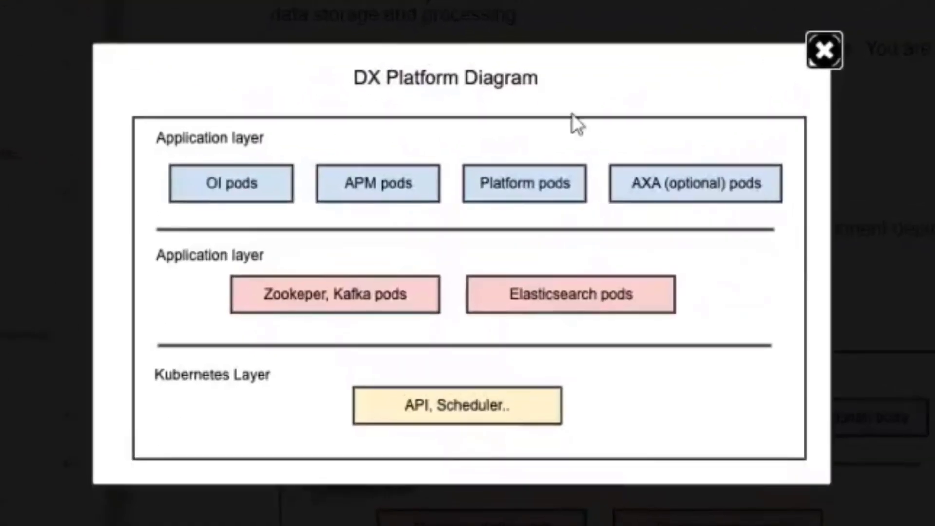
mouse_move(195, 388)
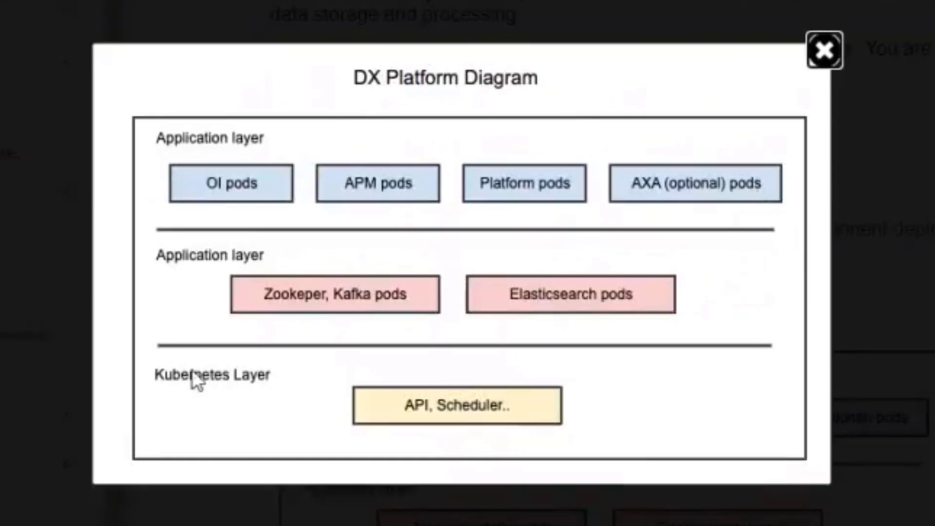
mouse_move(257, 408)
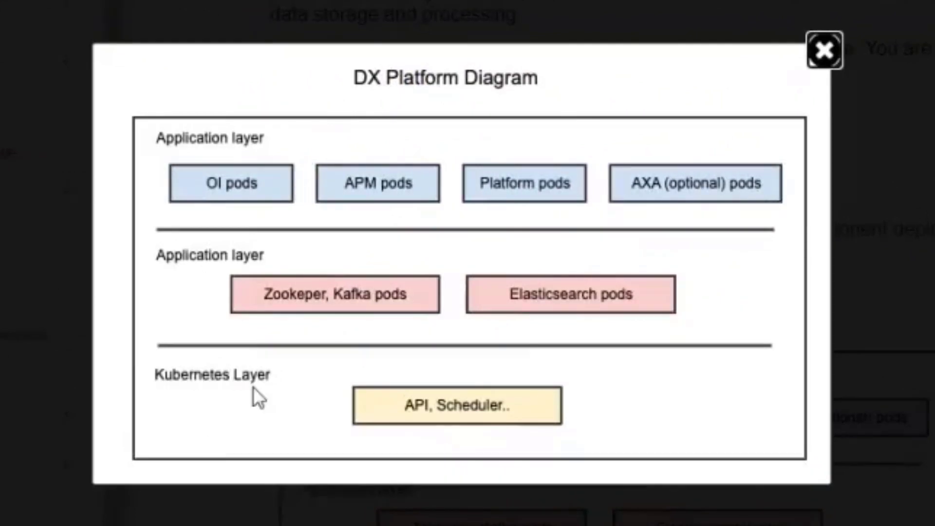
mouse_move(392, 133)
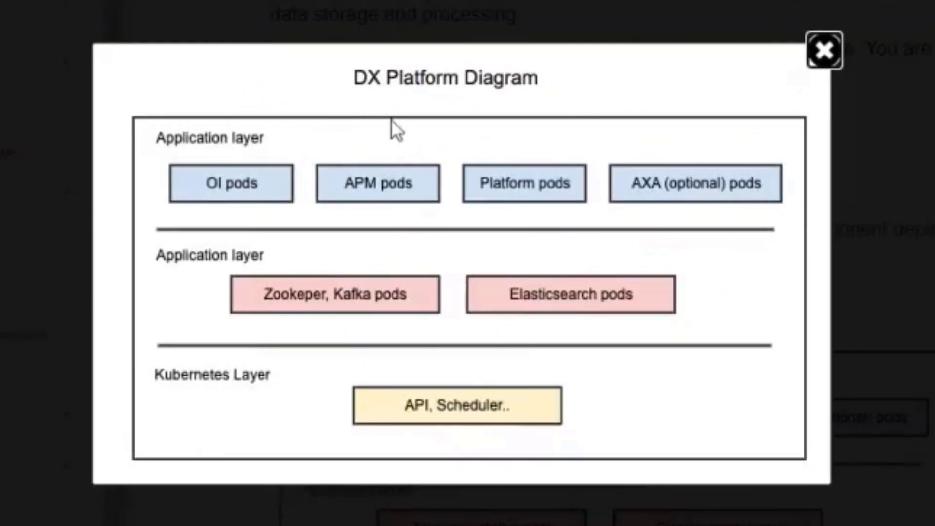
mouse_move(696, 242)
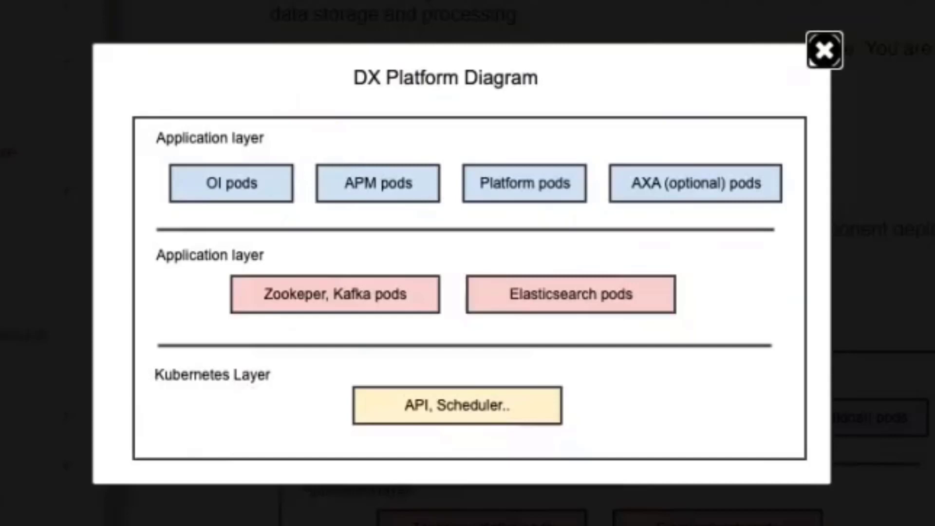
mouse_move(877, 270)
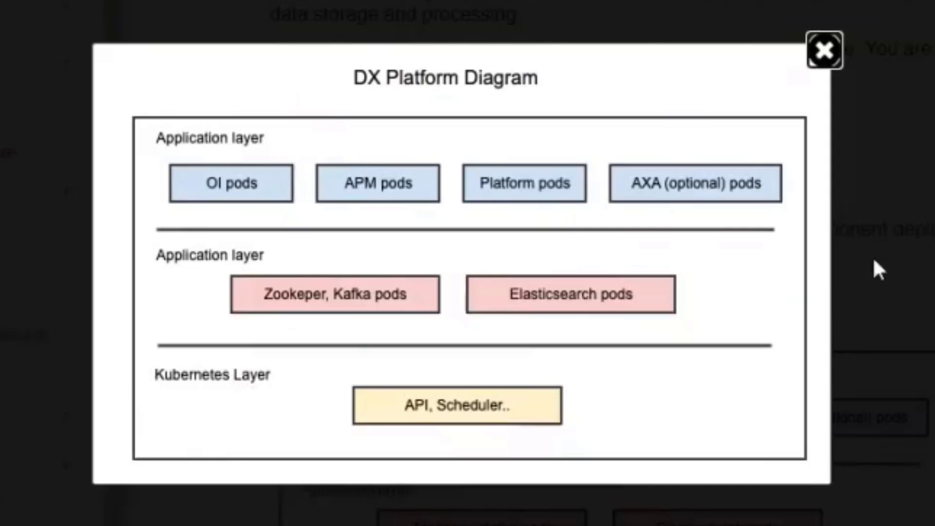
mouse_move(537, 148)
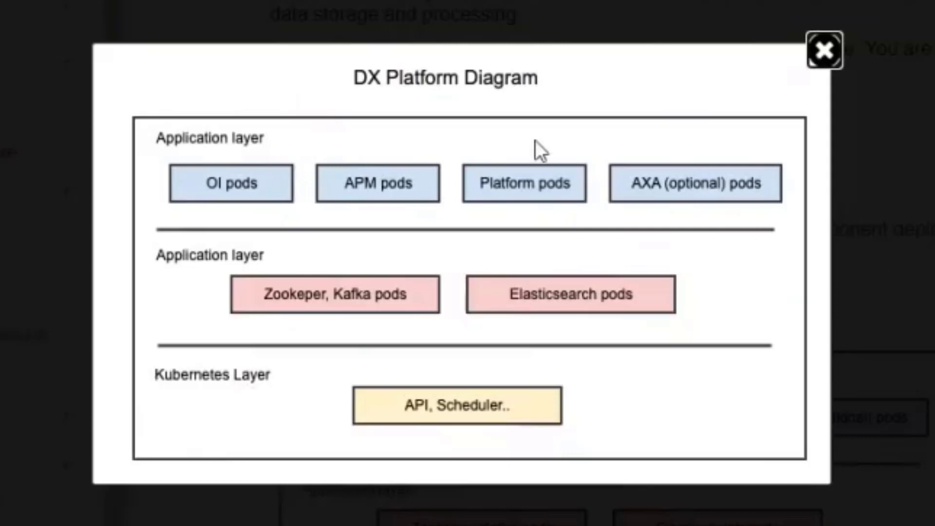
mouse_move(650, 351)
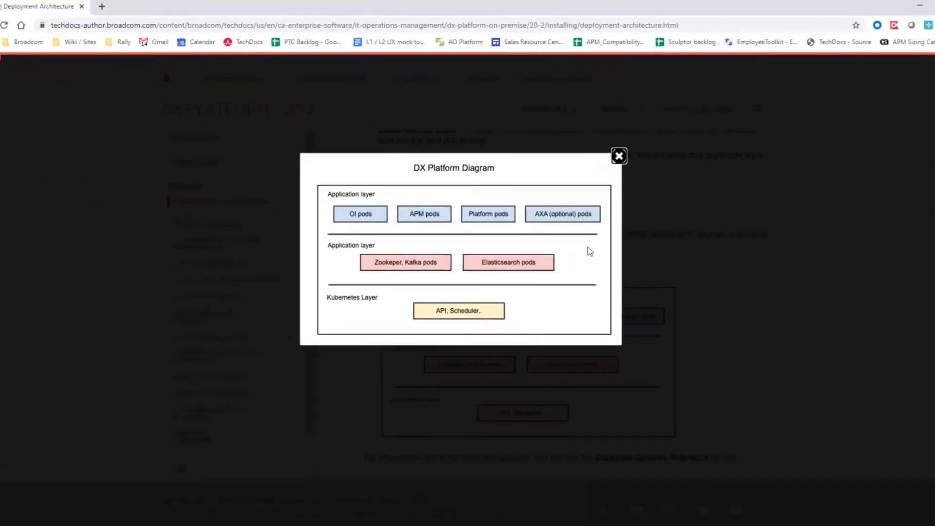
mouse_move(508, 267)
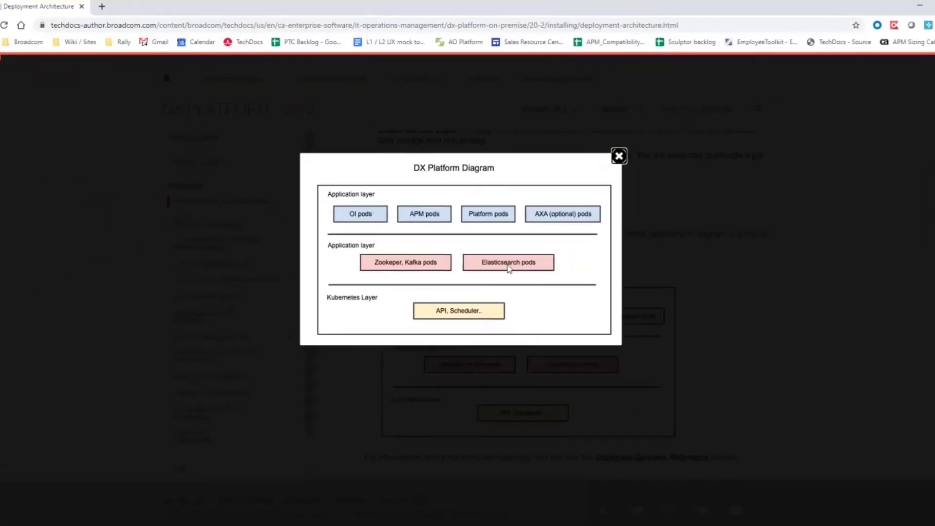
Close the enlarged diagram and move to the Sizing the Environment page.
click(619, 156)
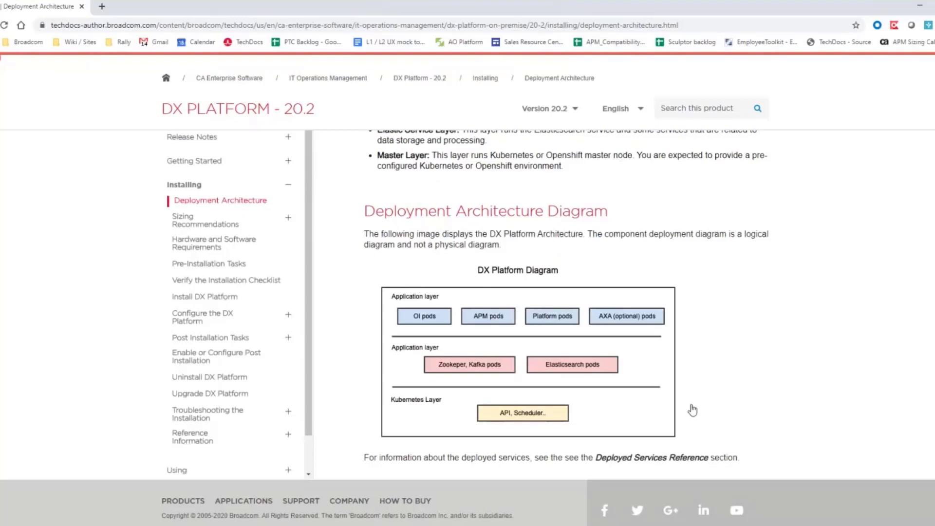
mouse_move(497, 274)
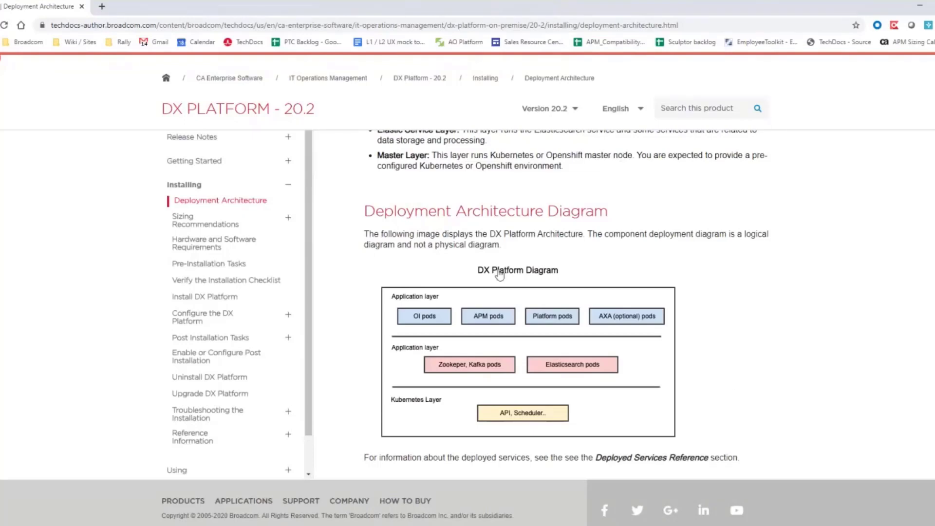
scroll(up, 3)
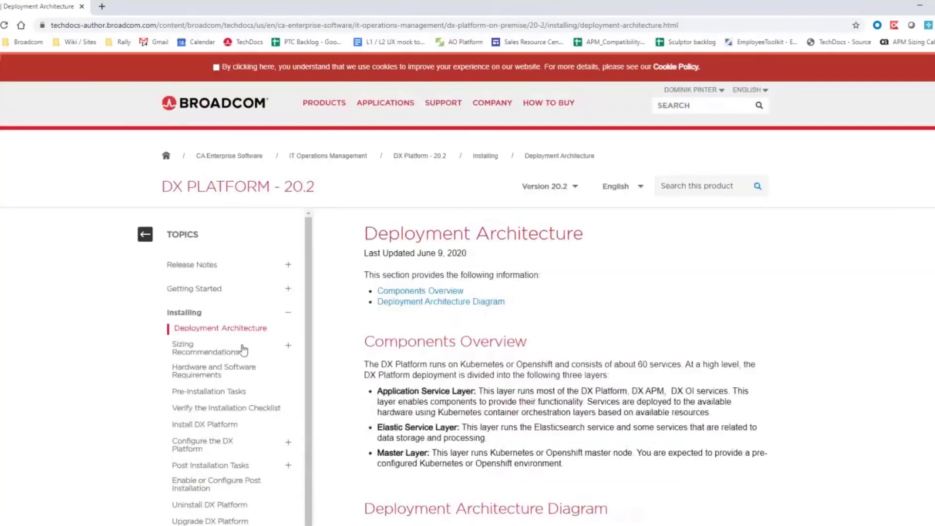
mouse_move(197, 350)
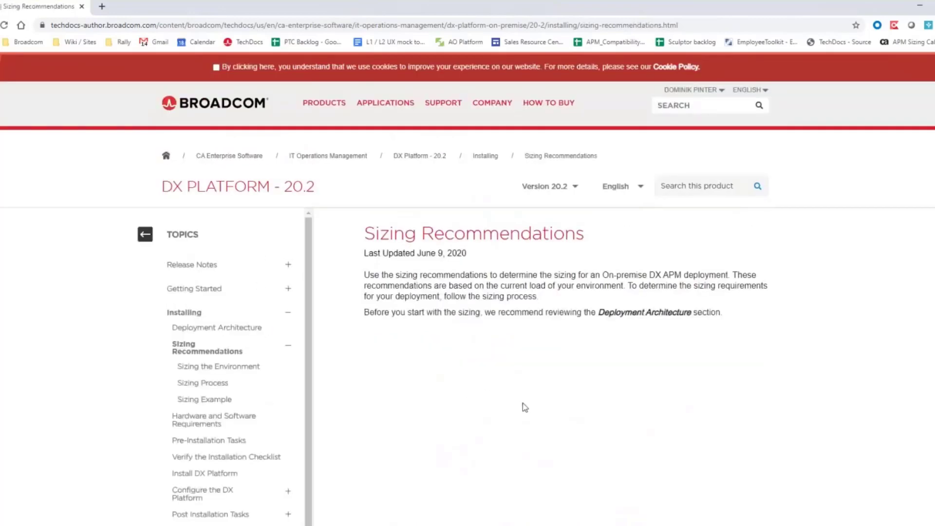
scroll(down, 3)
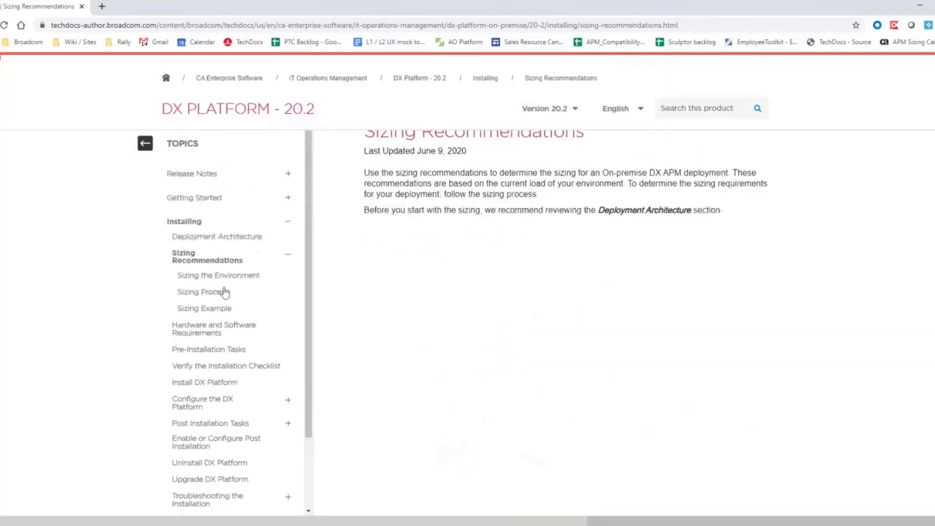
click(219, 275)
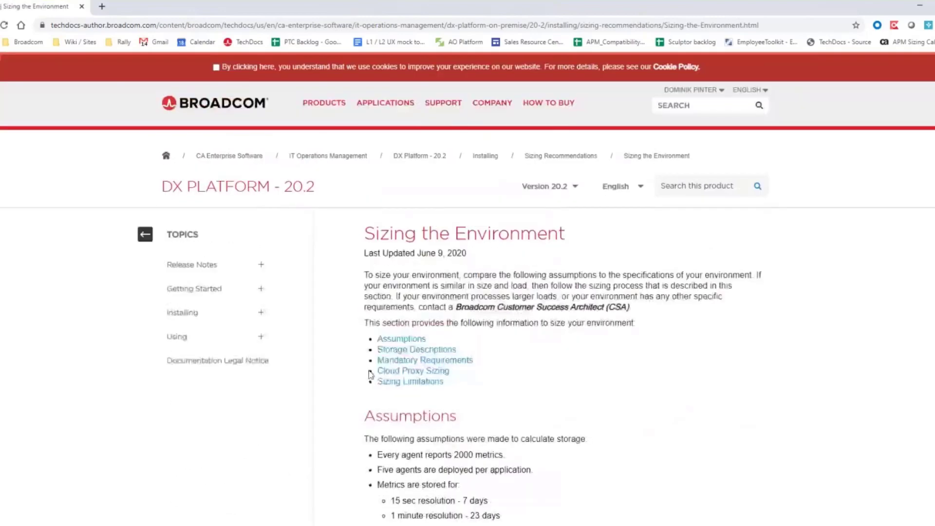
Continue to the Sizing Example page and read down through it.
scroll(down, 3)
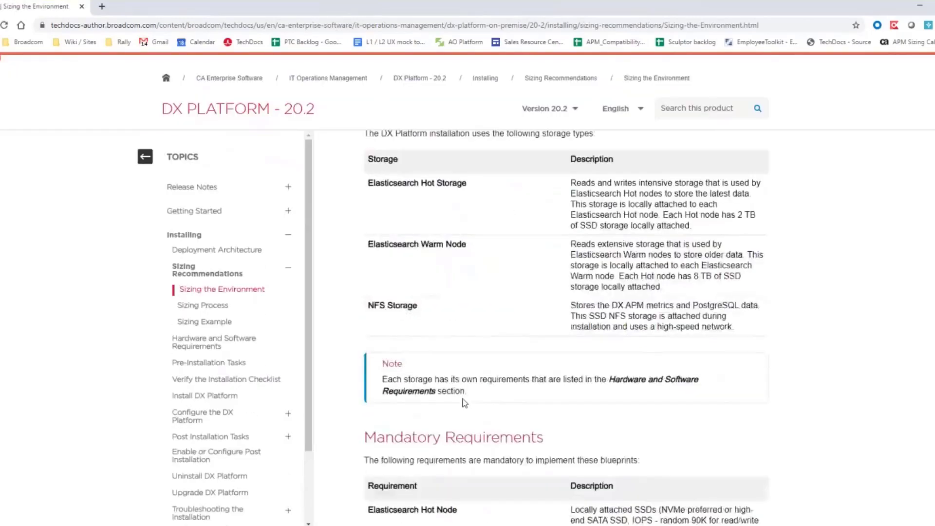
scroll(down, 3)
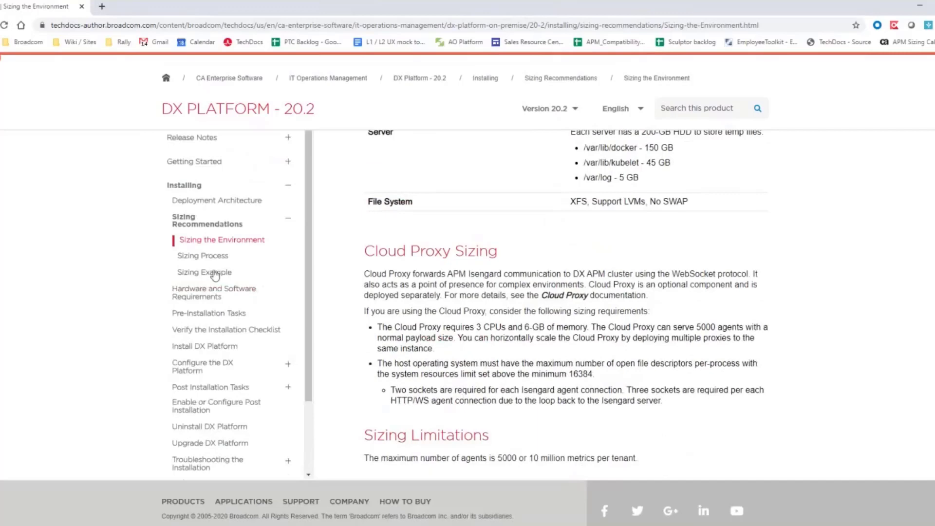
click(204, 272)
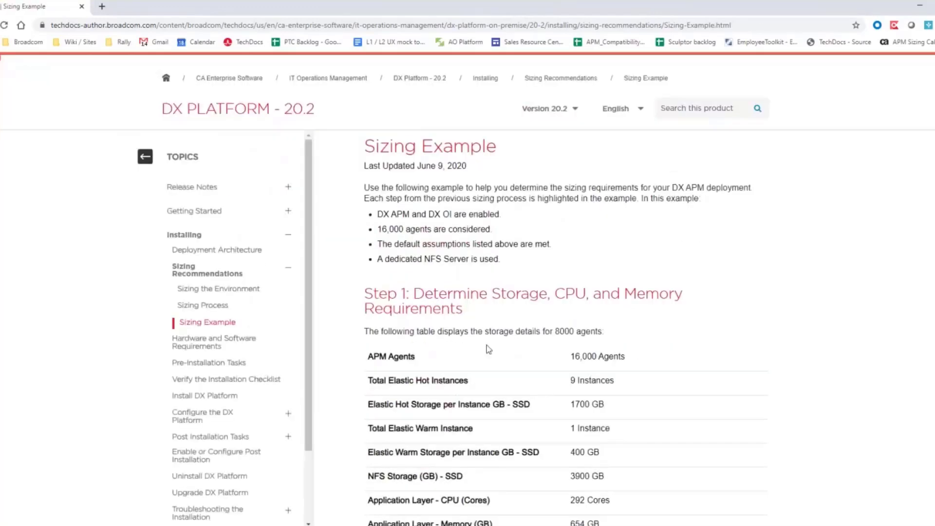
scroll(down, 3)
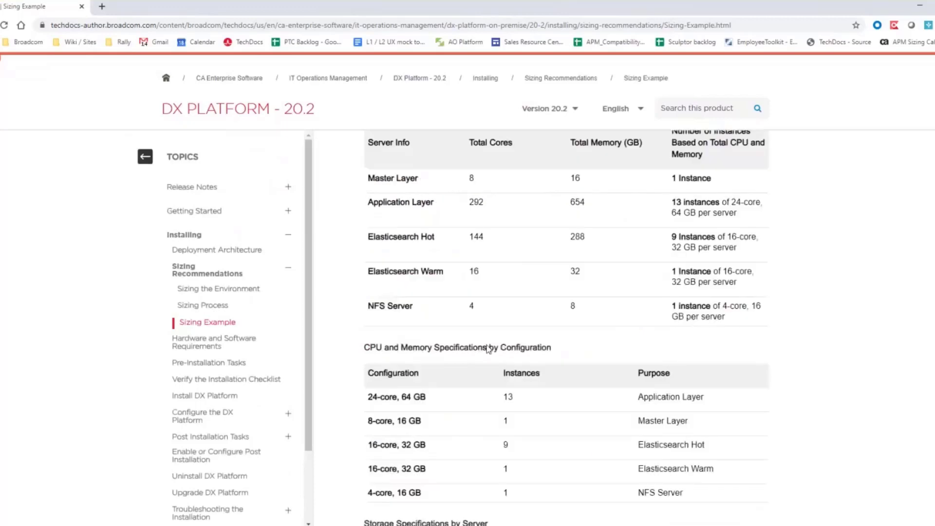
scroll(down, 3)
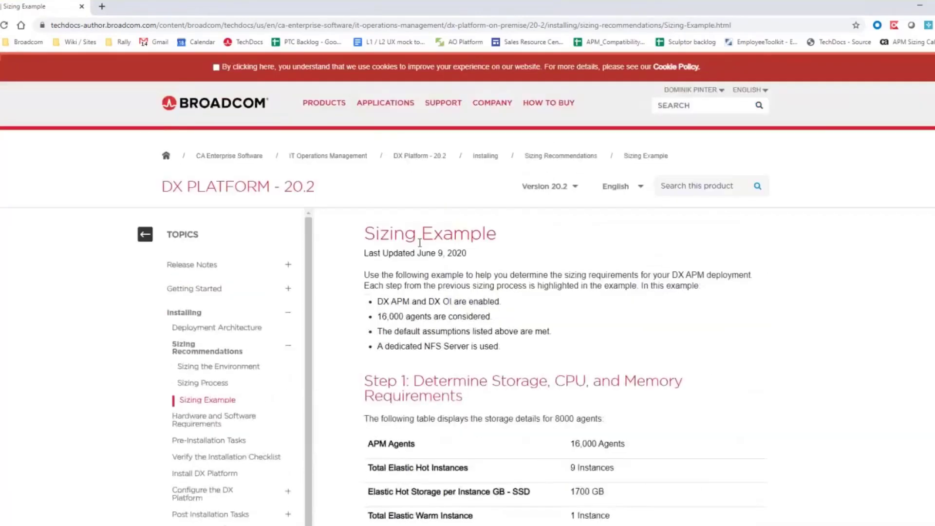
mouse_move(210, 366)
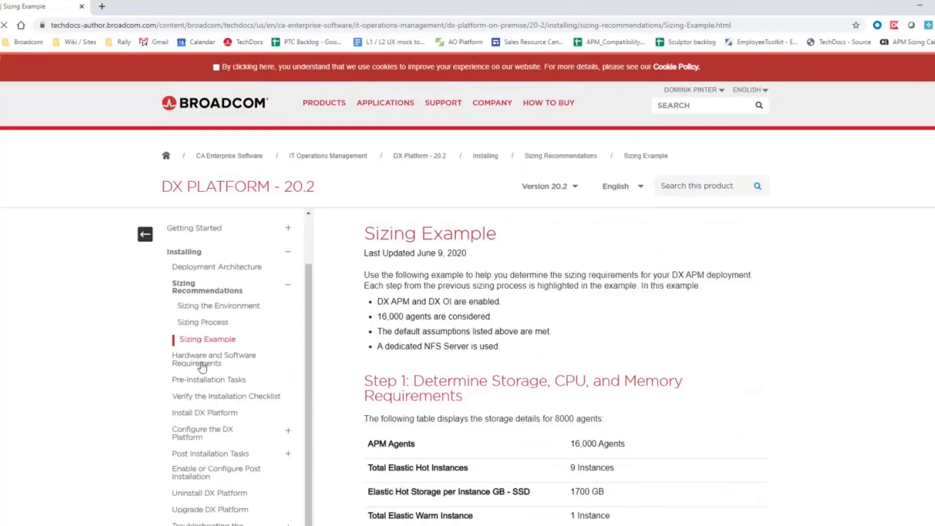
Open the Hardware and Software Requirements topic and read its first sections.
click(213, 358)
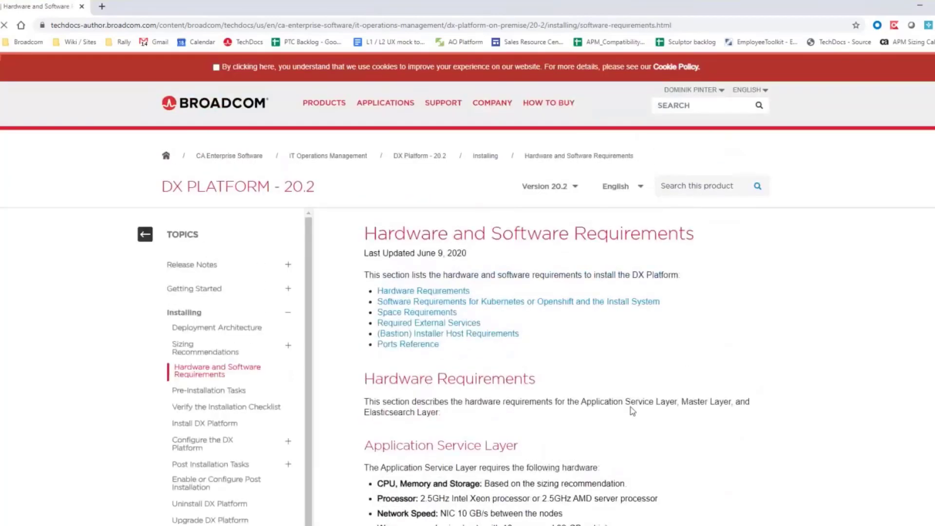
scroll(down, 3)
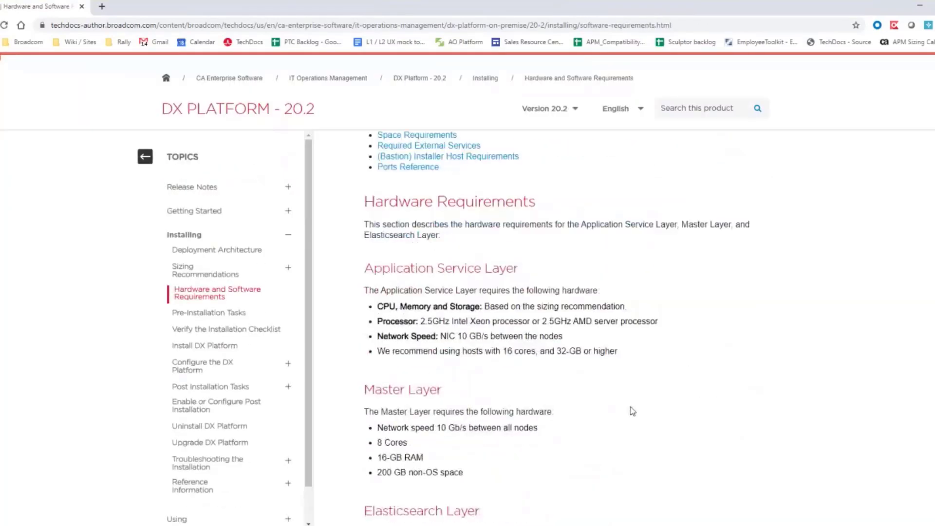
scroll(down, 3)
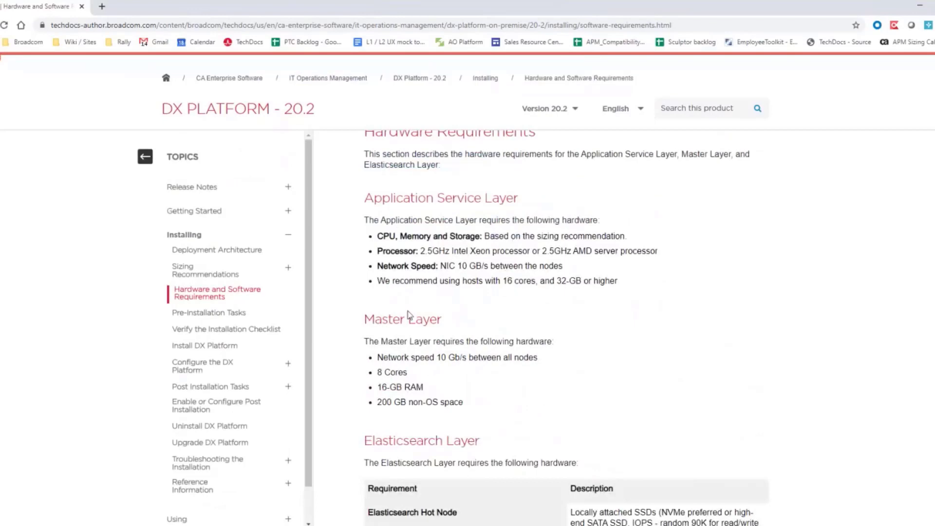
scroll(down, 3)
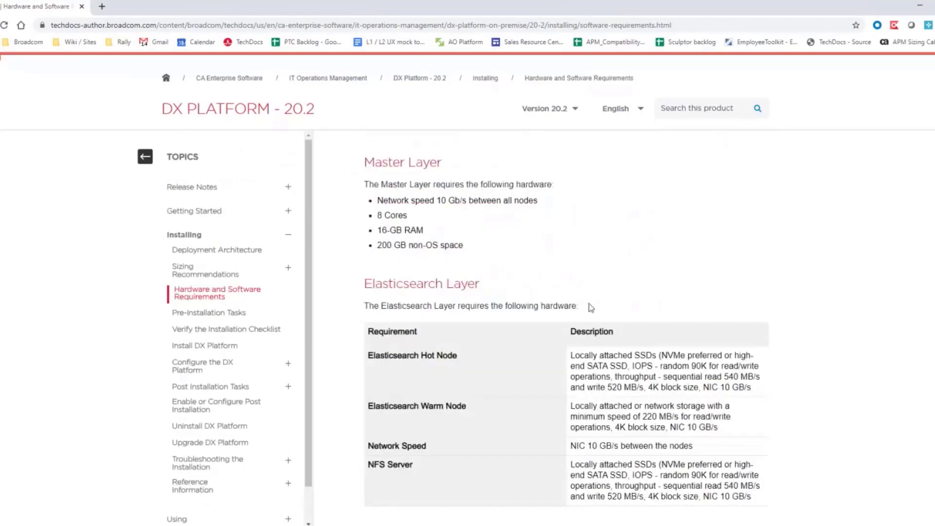
scroll(down, 3)
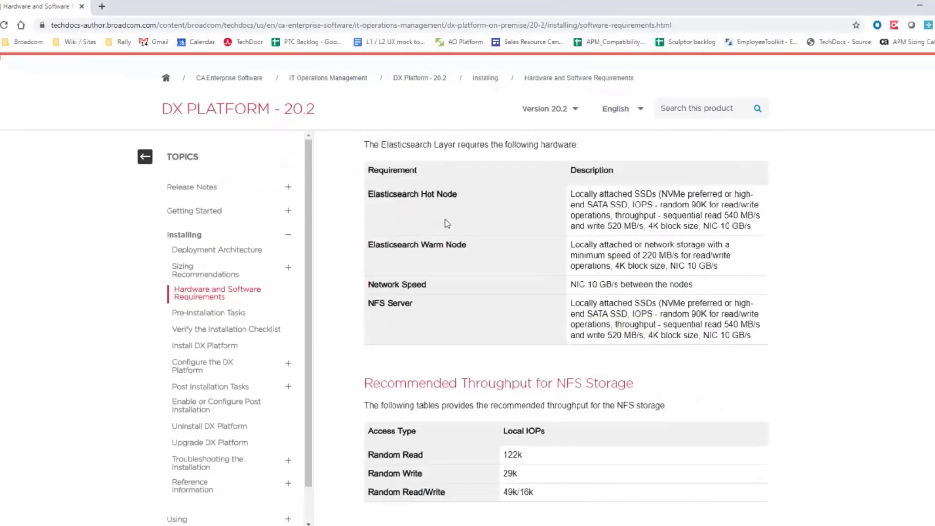
mouse_move(388, 296)
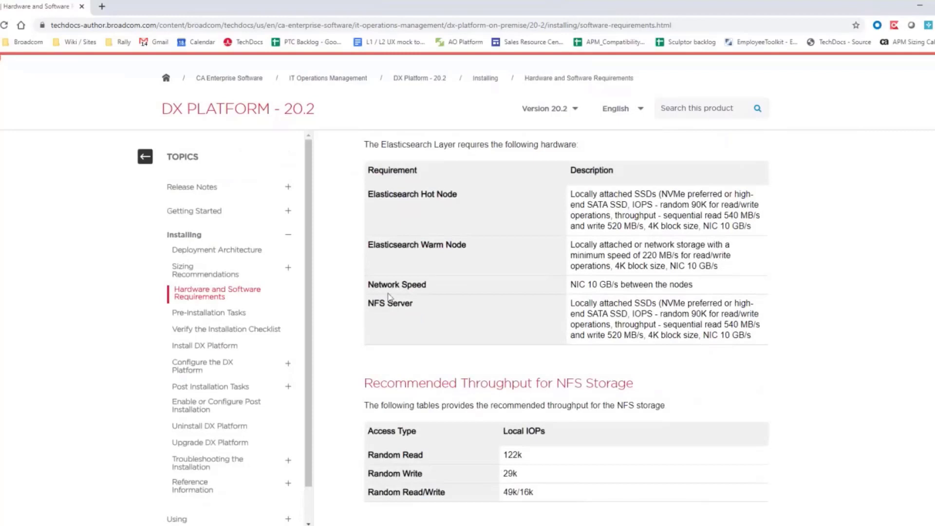
mouse_move(434, 319)
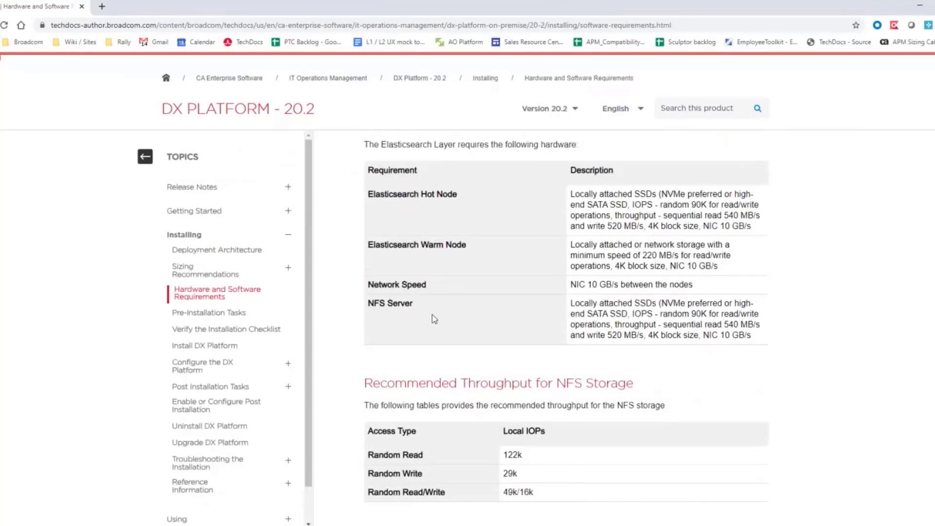
mouse_move(474, 199)
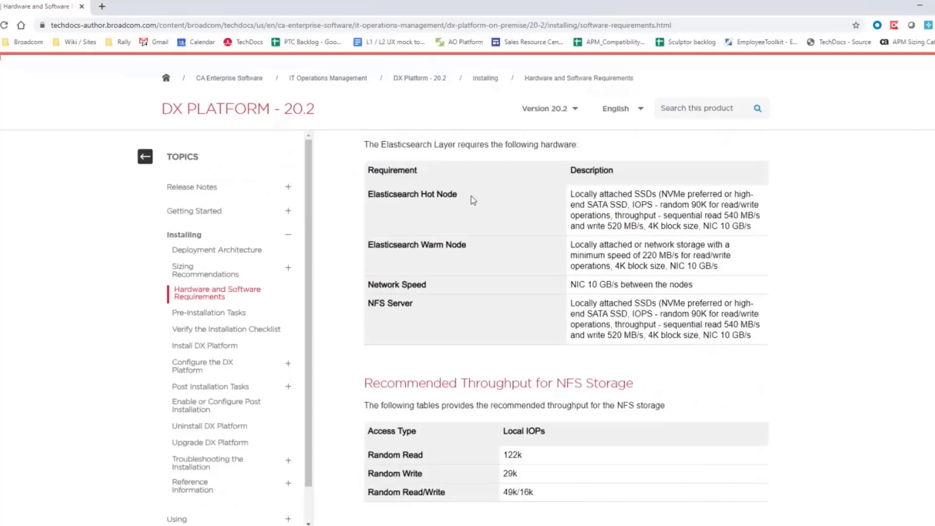
mouse_move(472, 244)
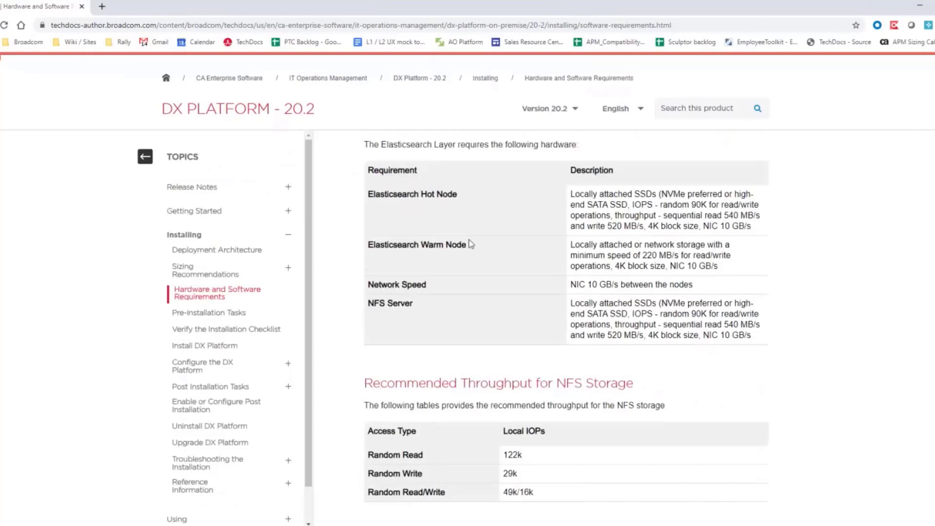
Read down to the containerization and space requirement tables.
scroll(down, 3)
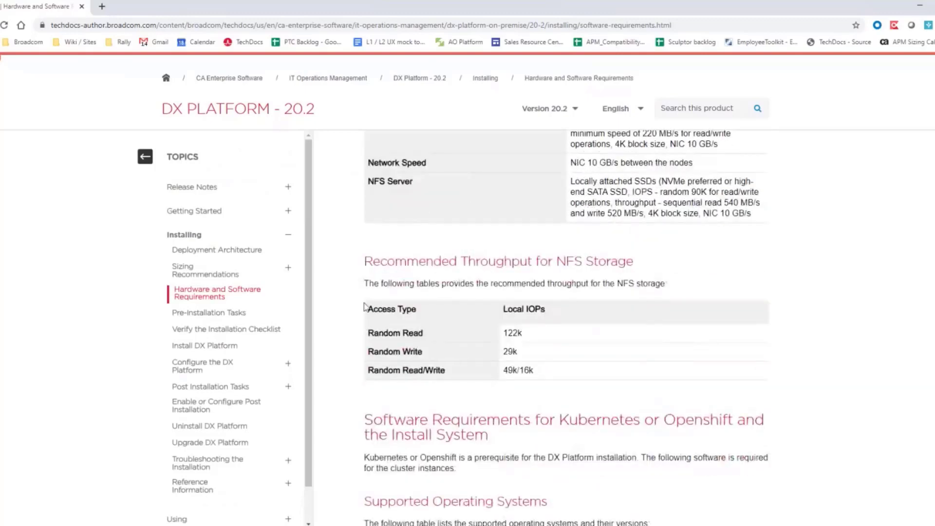
scroll(down, 3)
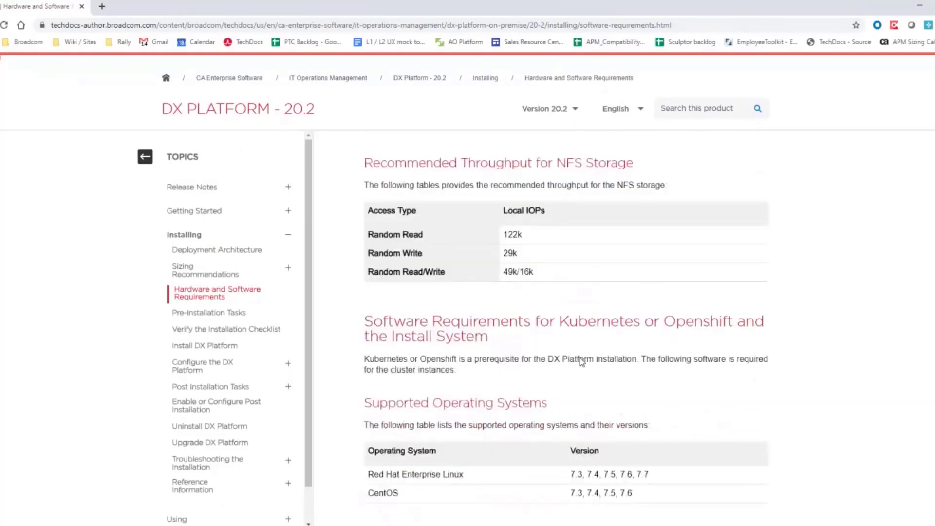
scroll(down, 3)
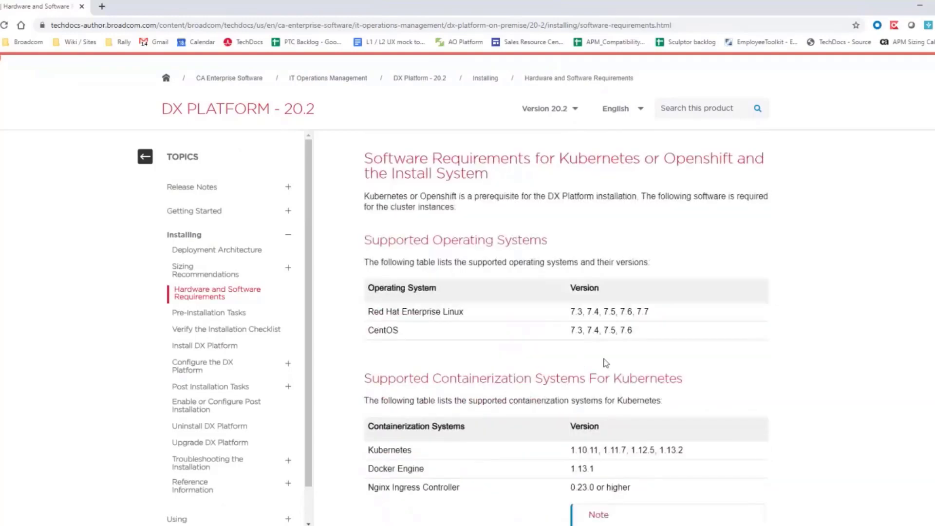
scroll(down, 3)
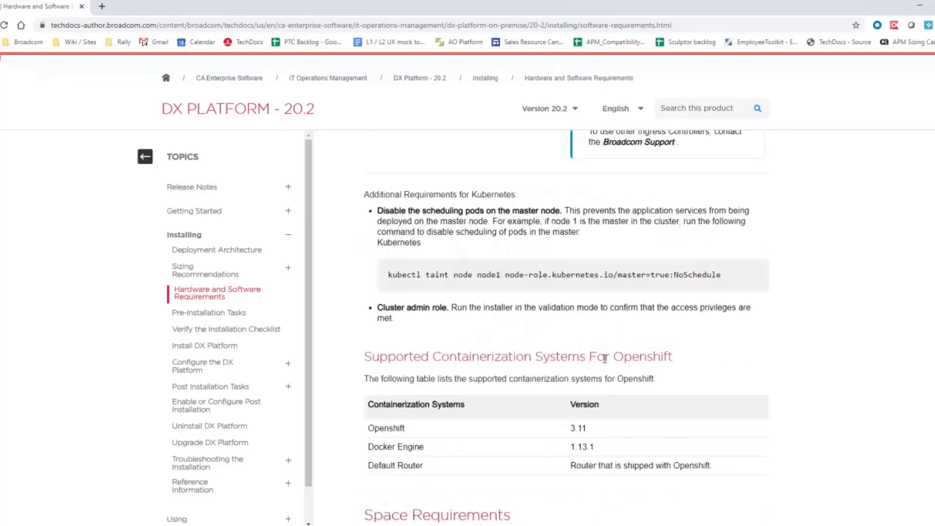
scroll(down, 3)
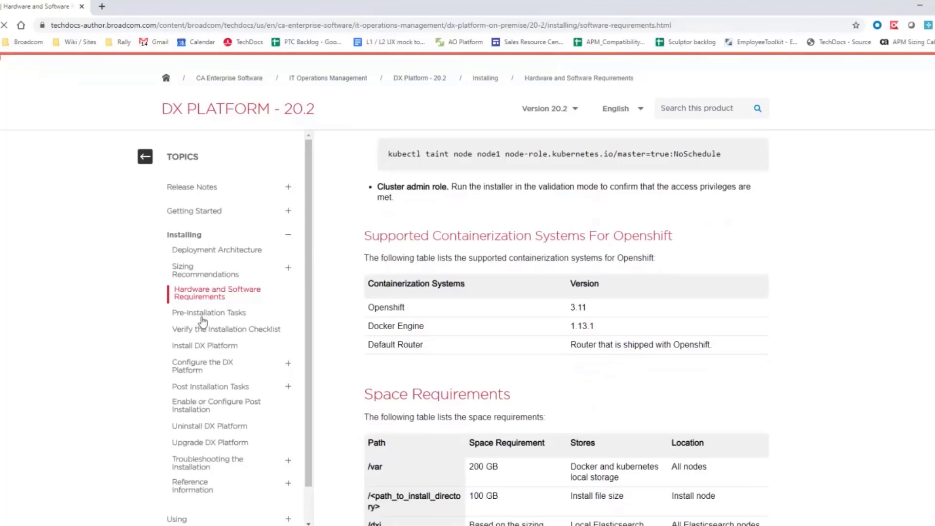
Review the Pre-Installation Tasks topic down to the Verify the Installation Checklist.
click(208, 312)
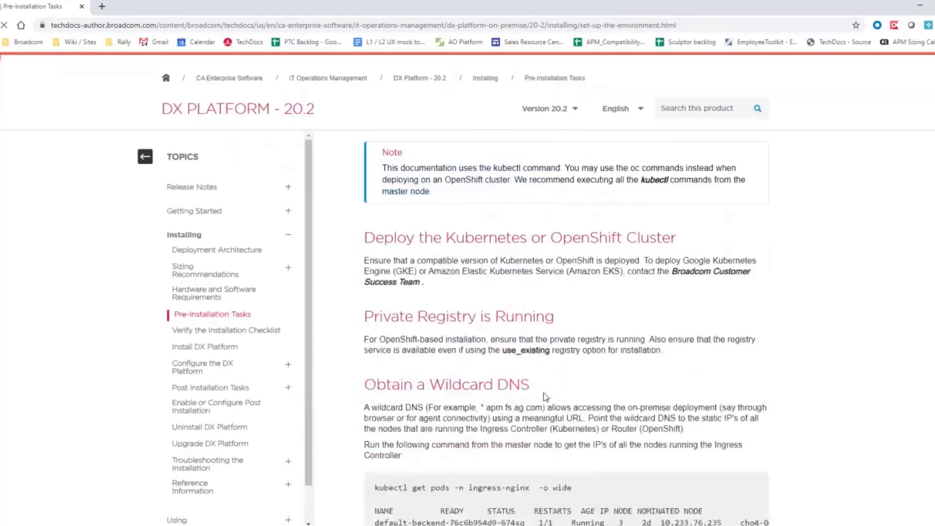
scroll(down, 3)
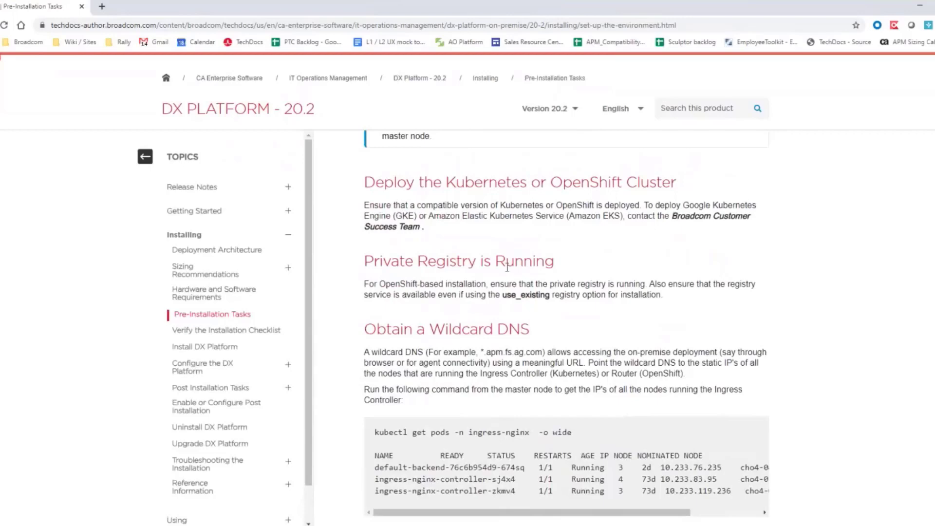
mouse_move(351, 234)
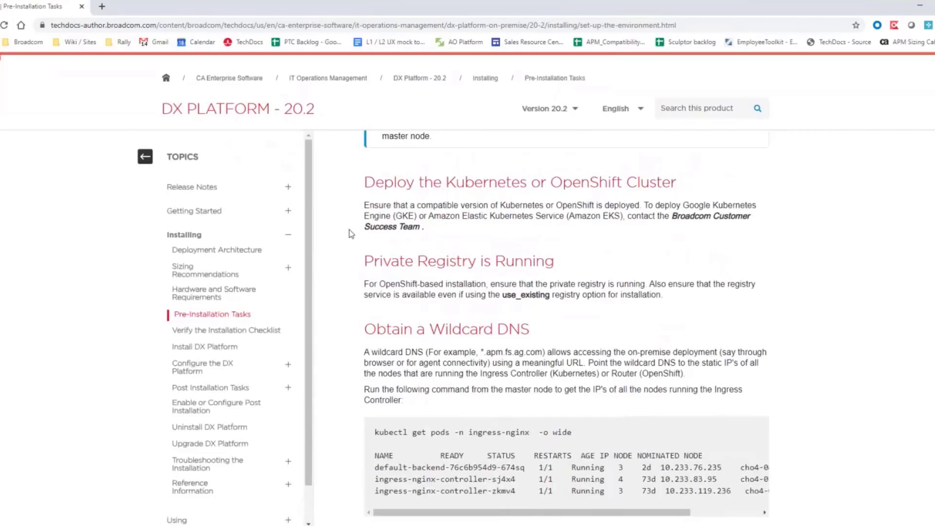
scroll(down, 3)
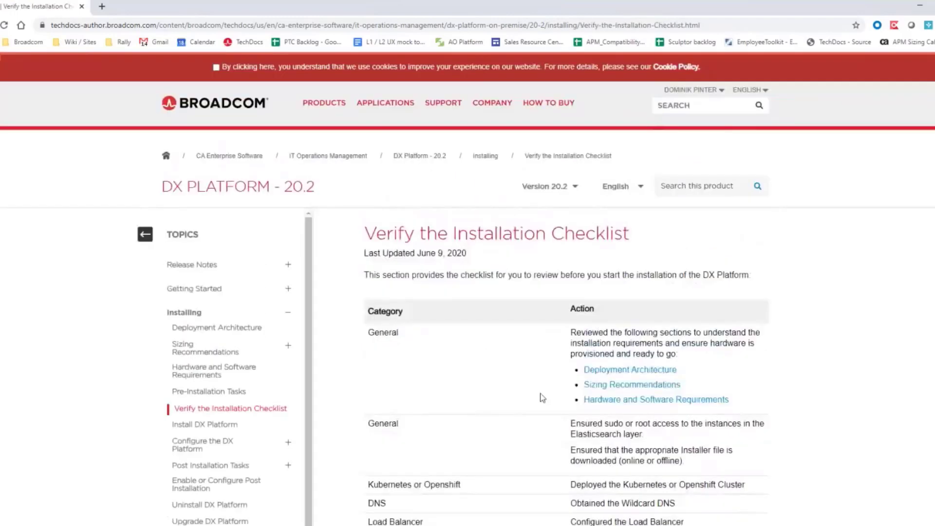
scroll(down, 3)
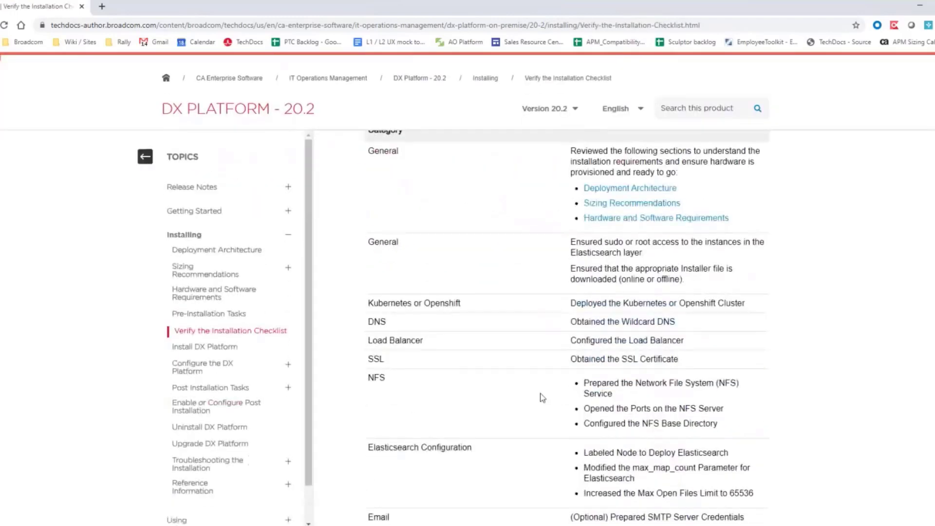
scroll(down, 3)
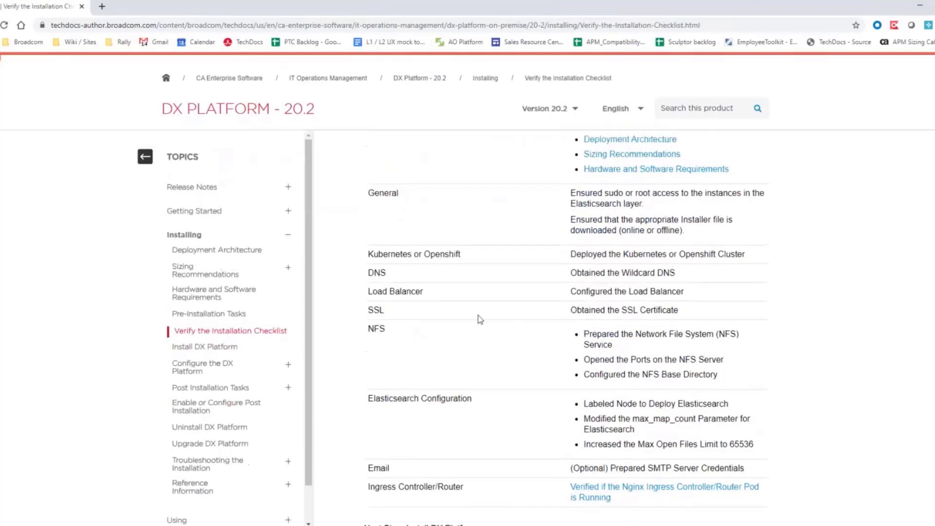
mouse_move(261, 321)
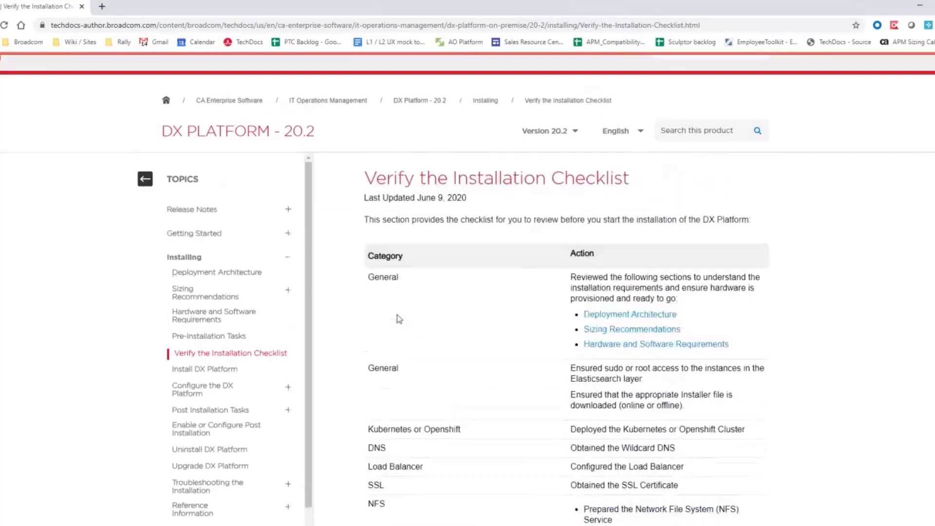
mouse_move(212, 372)
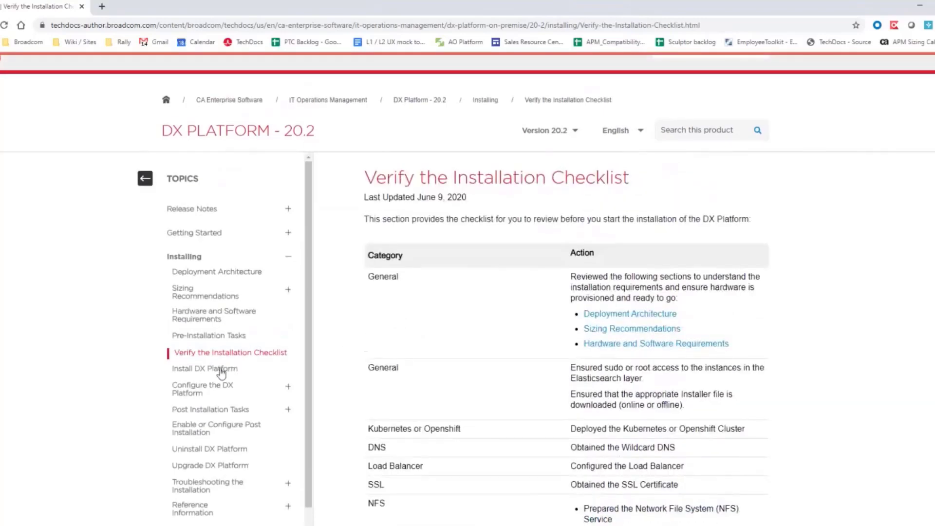
Read the Install DX Platform topic down to the ./install.sh note with ignore-errors and validate flags.
click(201, 368)
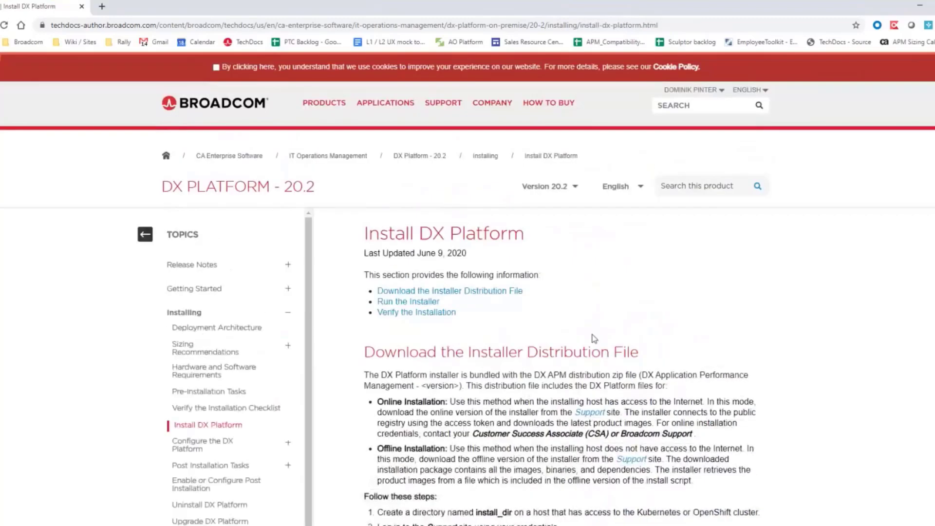
scroll(down, 3)
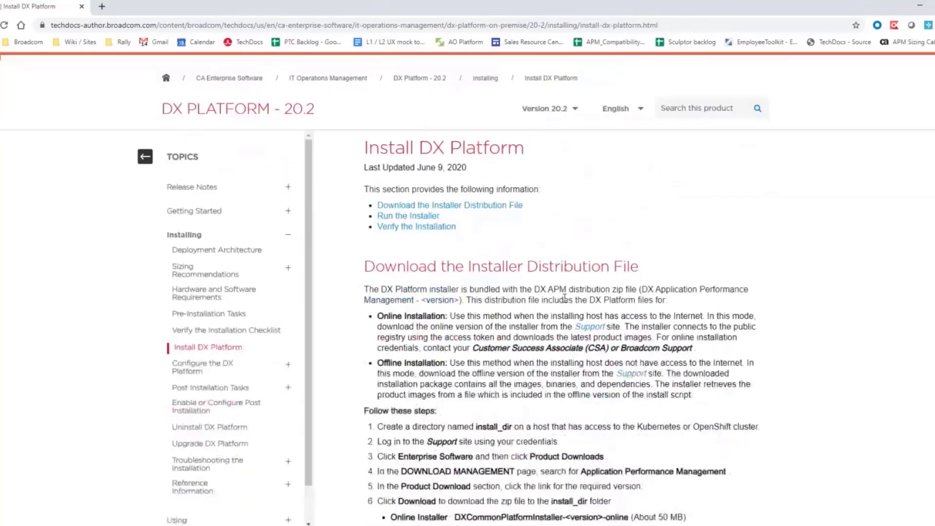
scroll(down, 3)
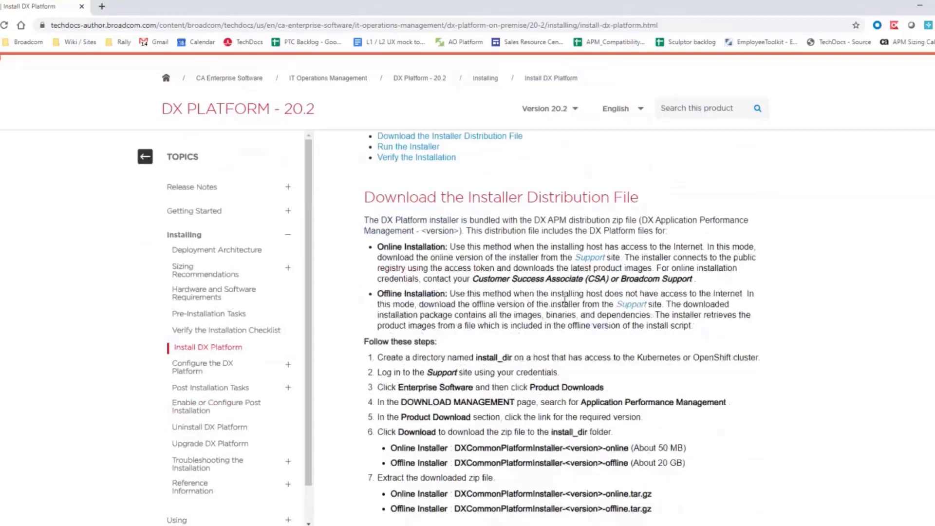
scroll(down, 3)
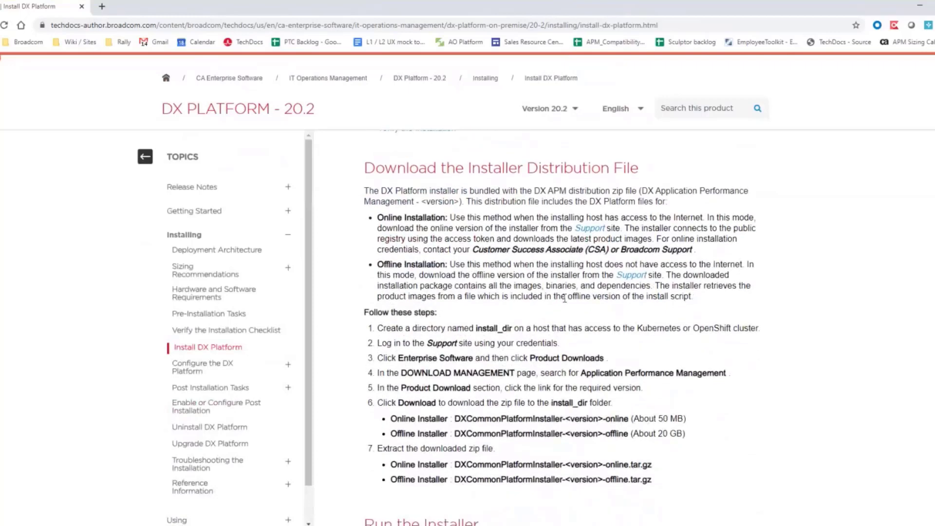
scroll(down, 3)
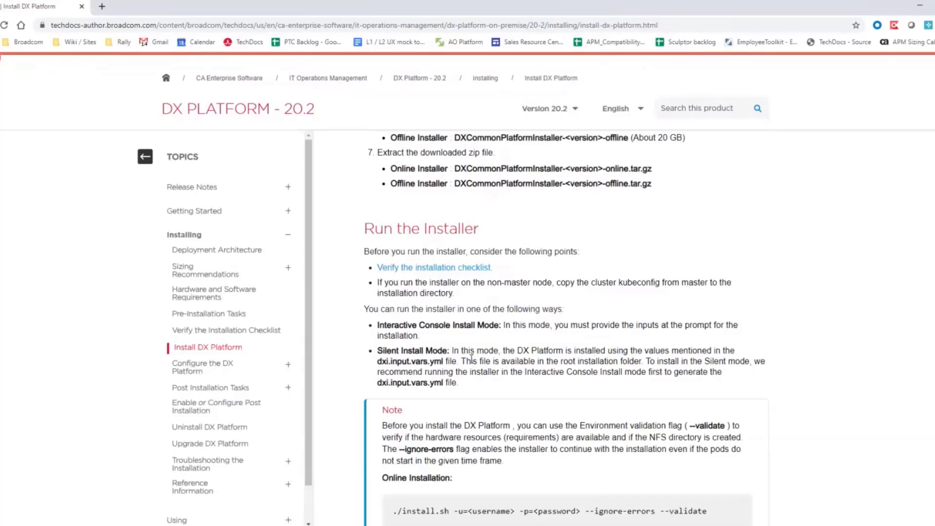
mouse_move(472, 389)
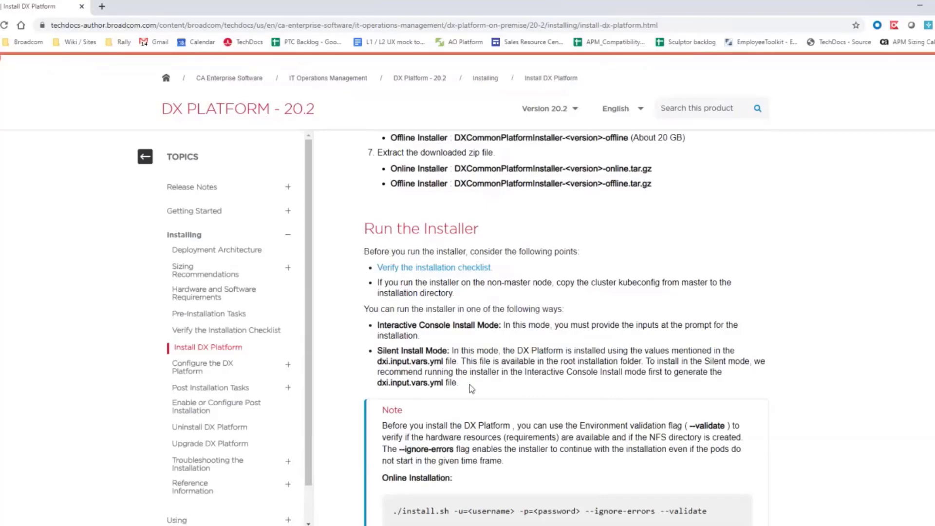
mouse_move(374, 329)
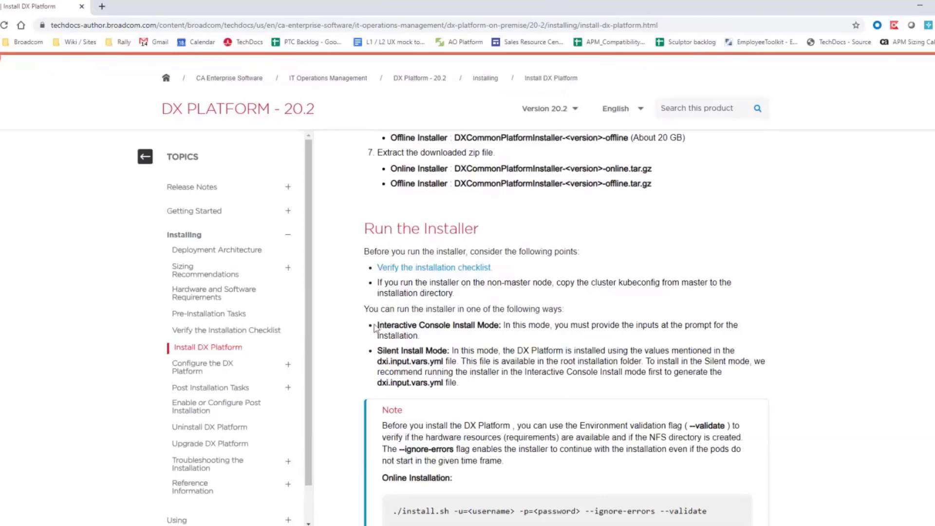
mouse_move(400, 341)
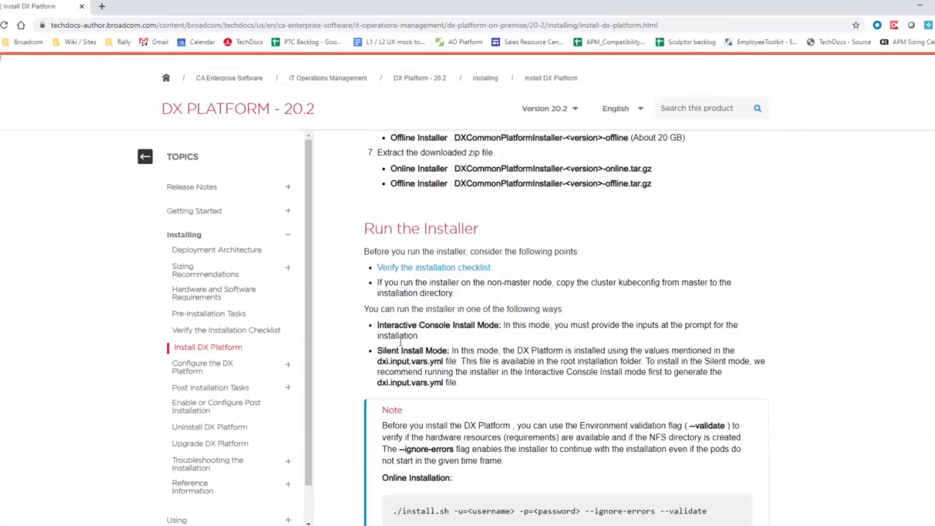
mouse_move(407, 356)
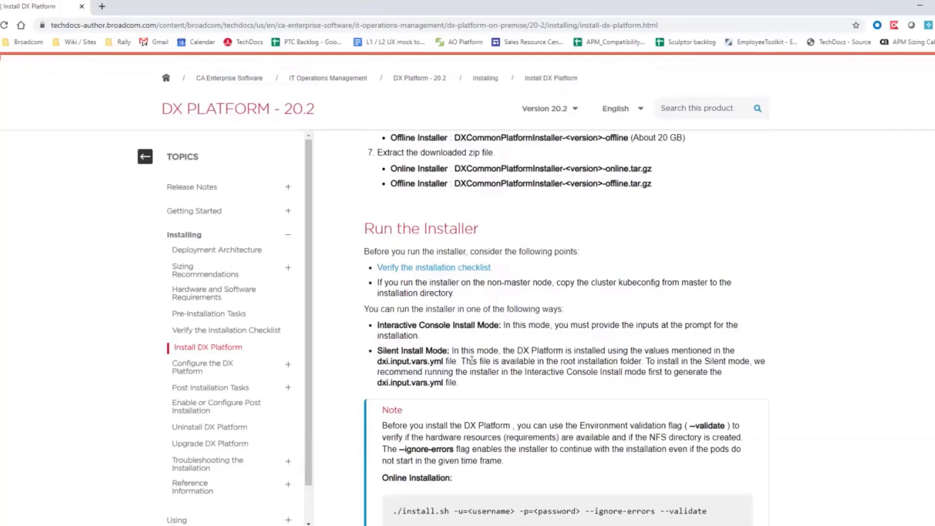
mouse_move(501, 358)
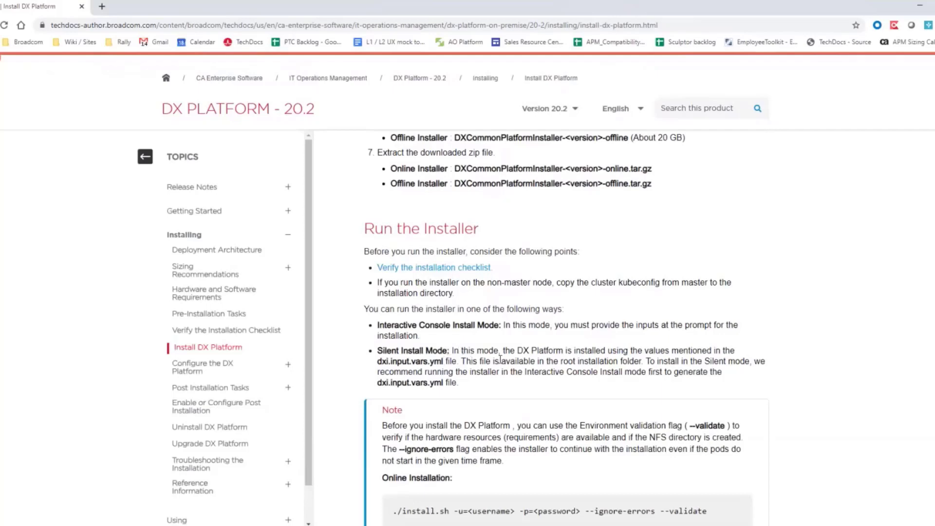
mouse_move(543, 341)
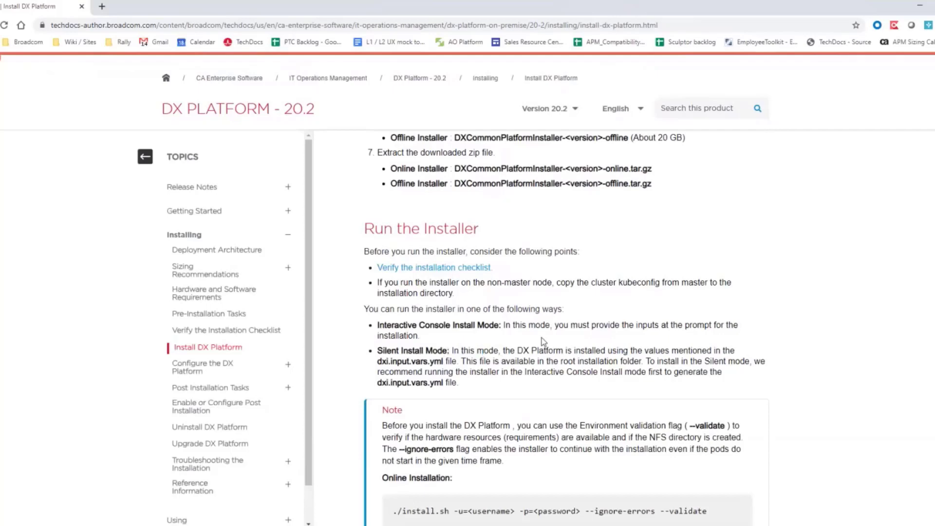
scroll(down, 3)
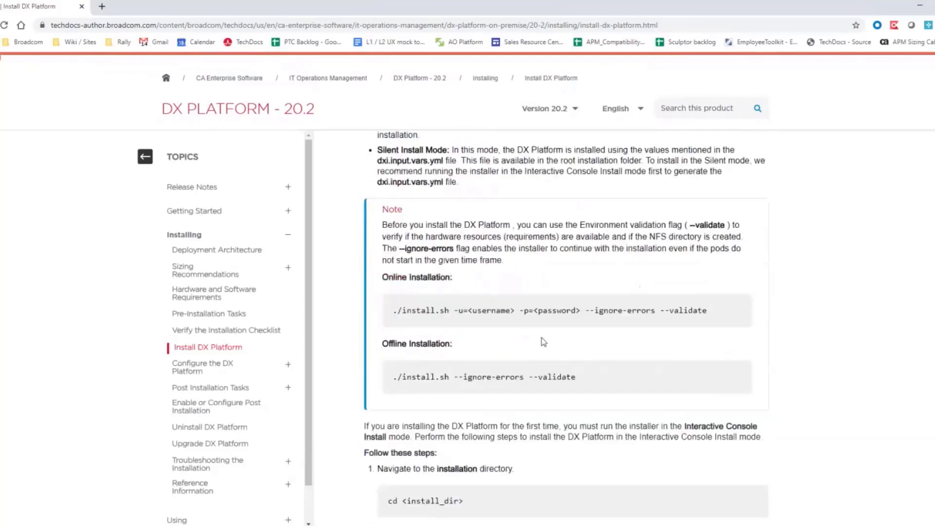
mouse_move(394, 378)
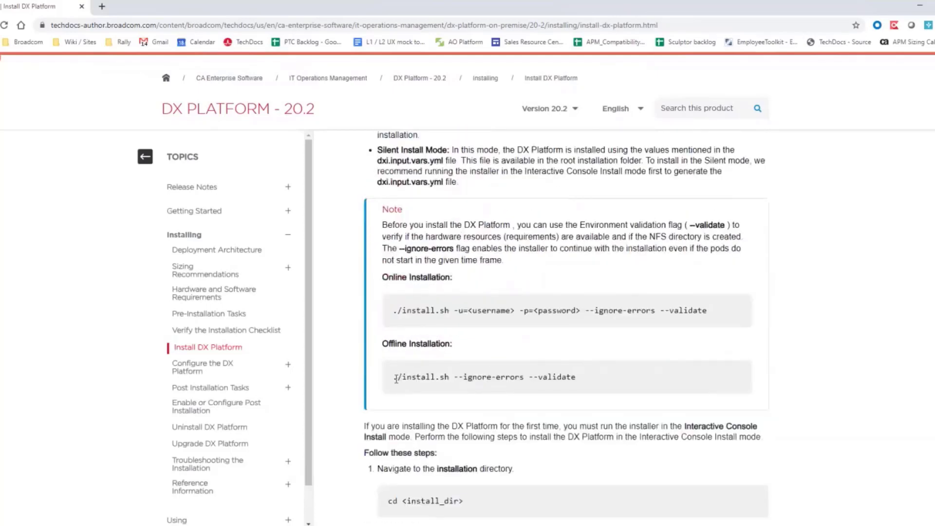
Maximize the PuTTY terminal and launch ./install.sh --ignore-errors --validate.
drag(395, 377, 577, 376)
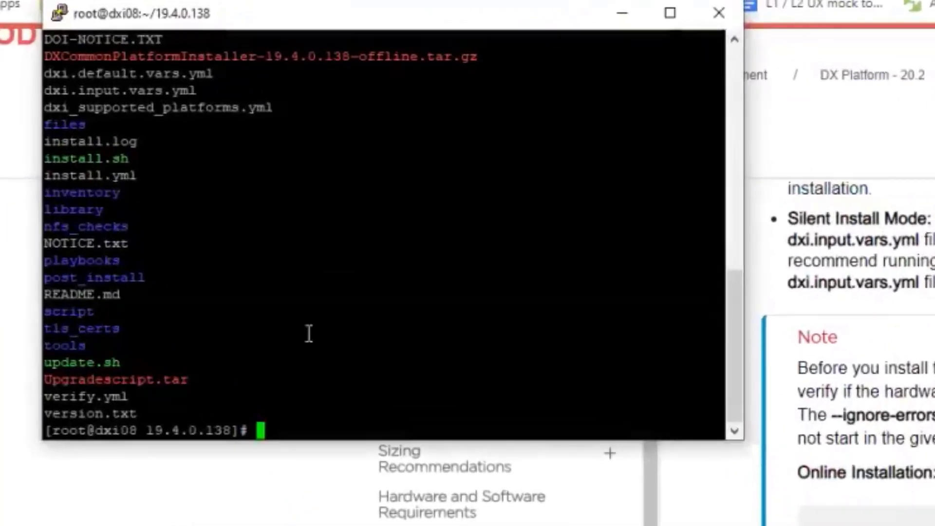
mouse_move(356, 410)
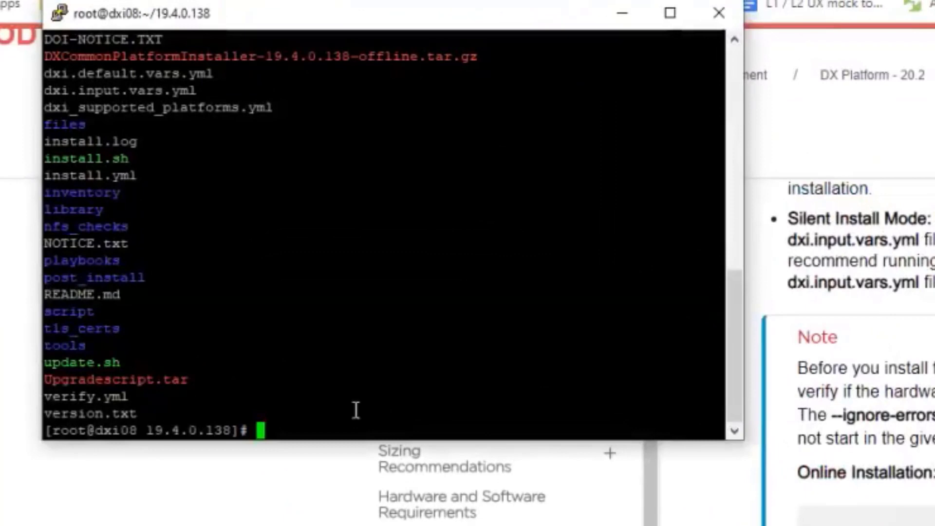
mouse_move(194, 177)
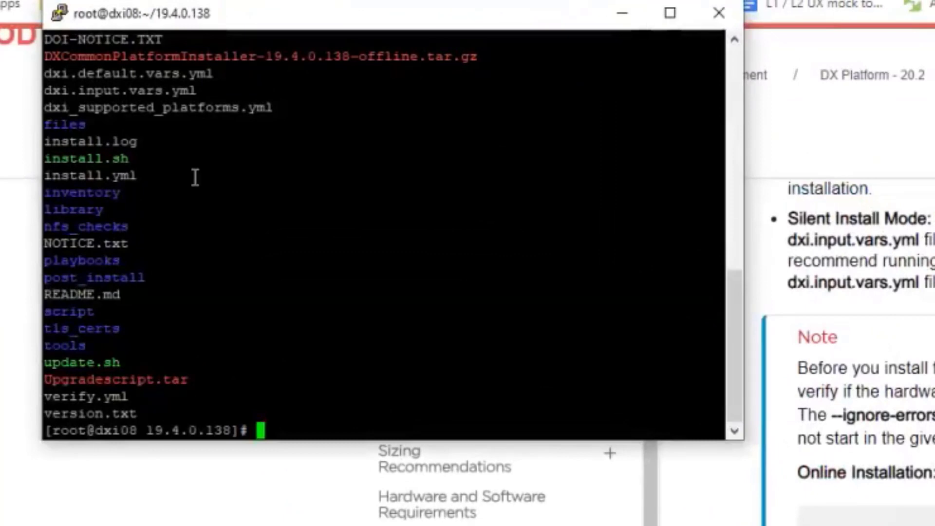
mouse_move(382, 378)
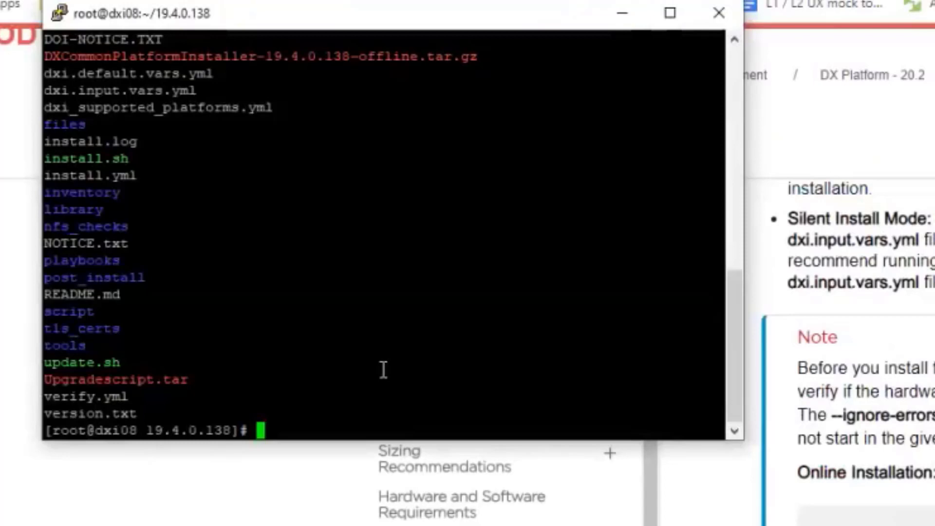
mouse_move(691, 470)
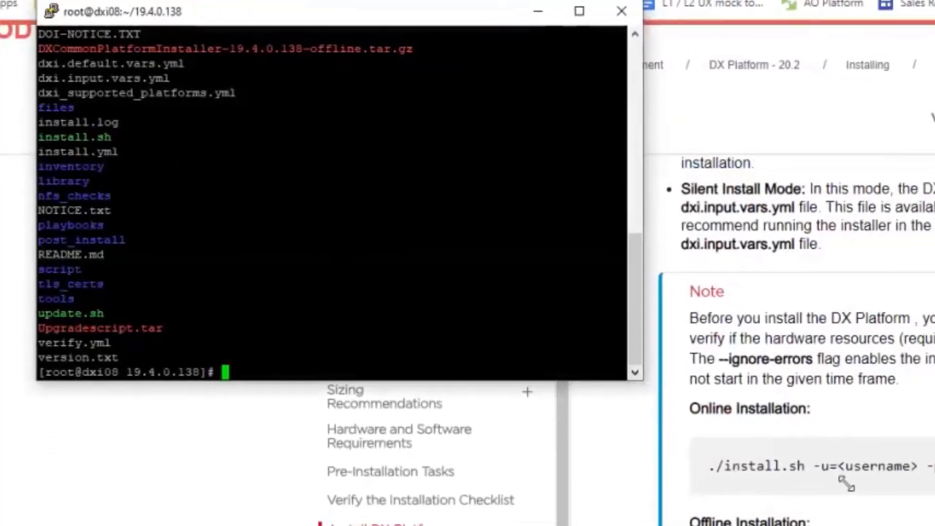
click(576, 12)
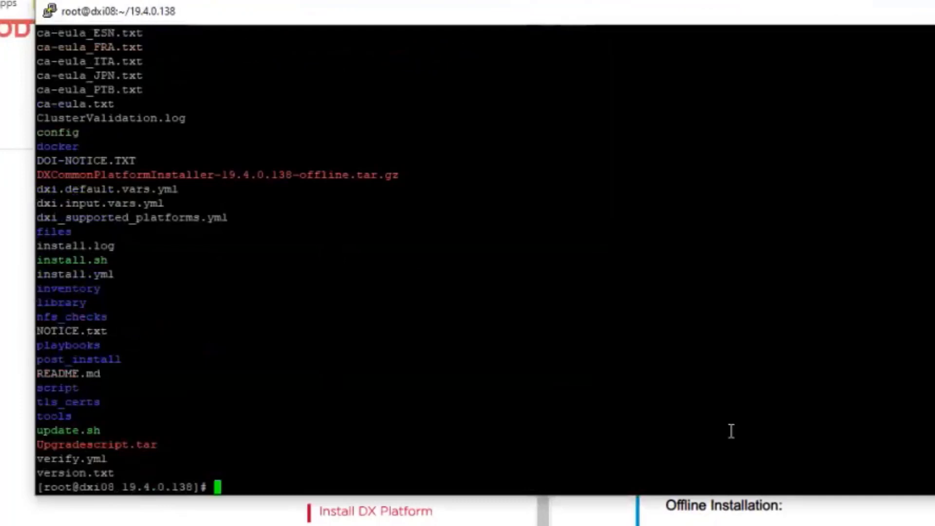
mouse_move(459, 360)
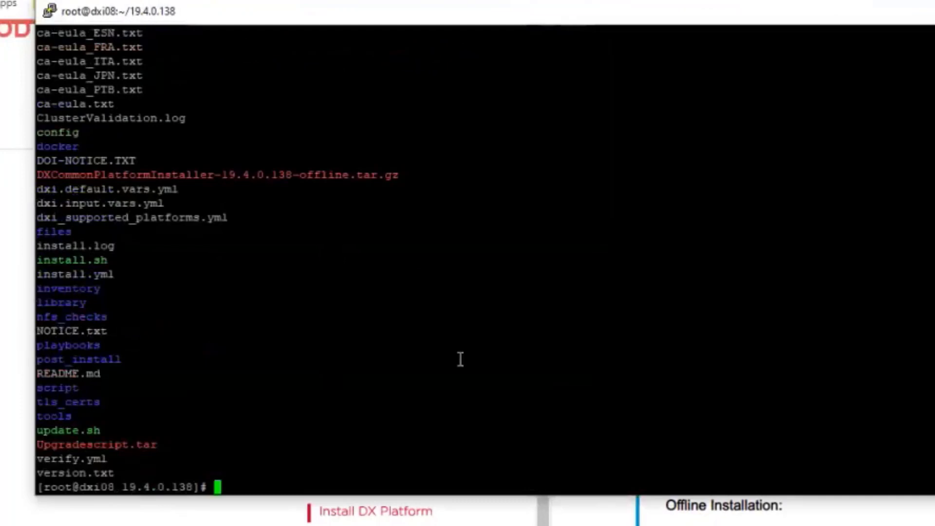
mouse_move(223, 482)
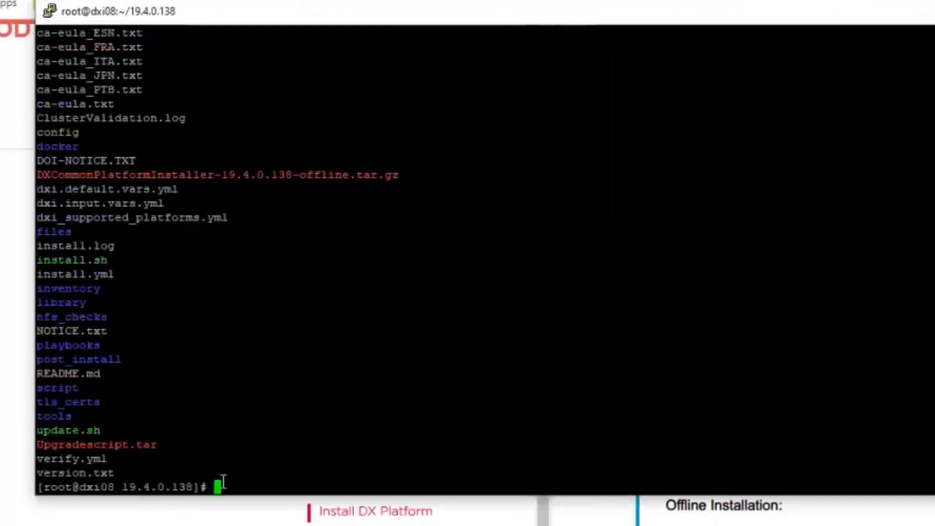
text(./install.sh --ignore-errors --validate)
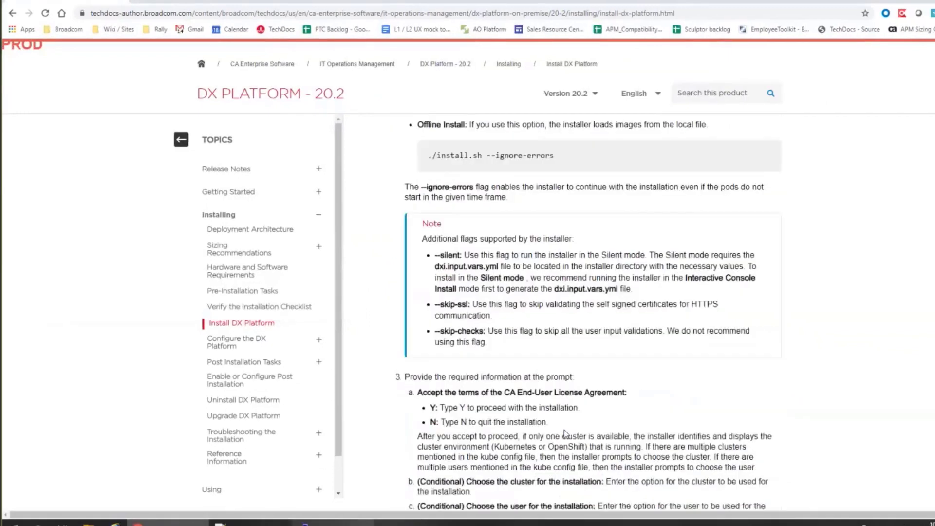
Review the installer prompt descriptions in the documentation.
scroll(down, 3)
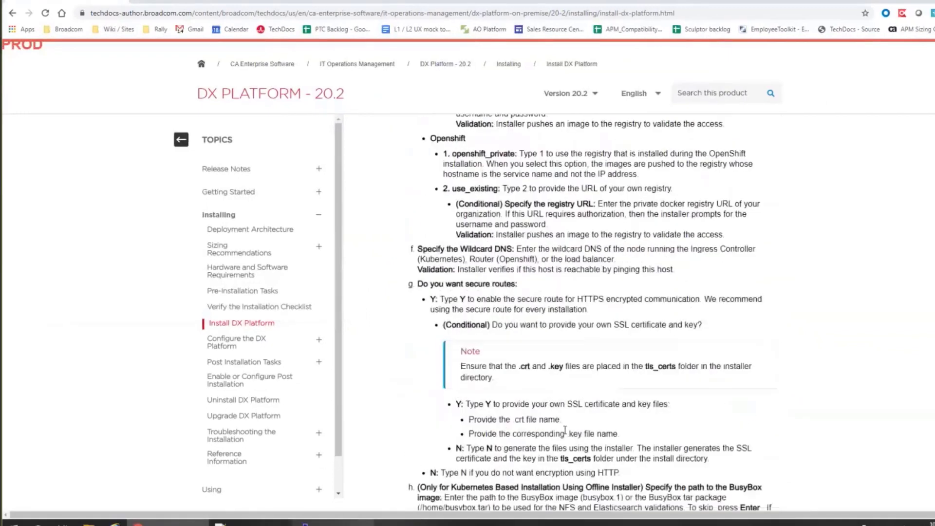
scroll(down, 3)
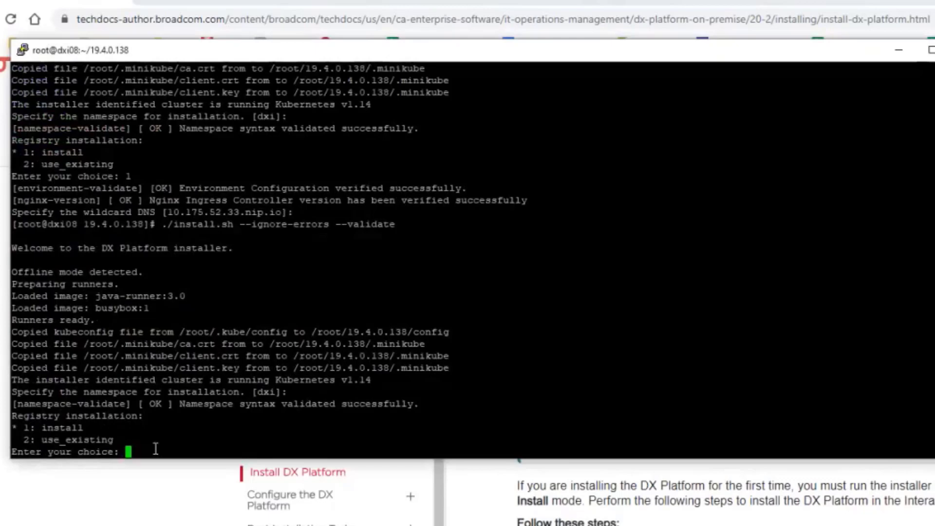
Choose registry option 1 (install) and accept the default wildcard DNS.
text(1)
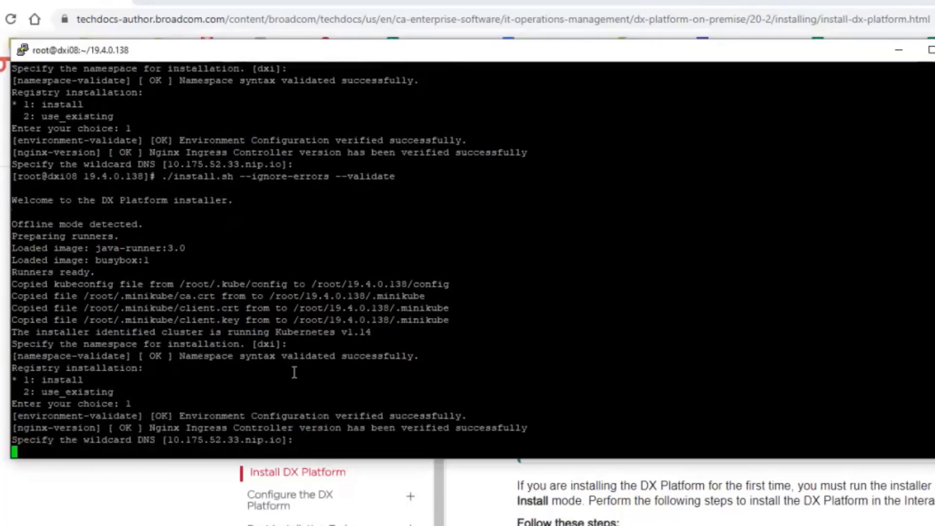
key(Enter)
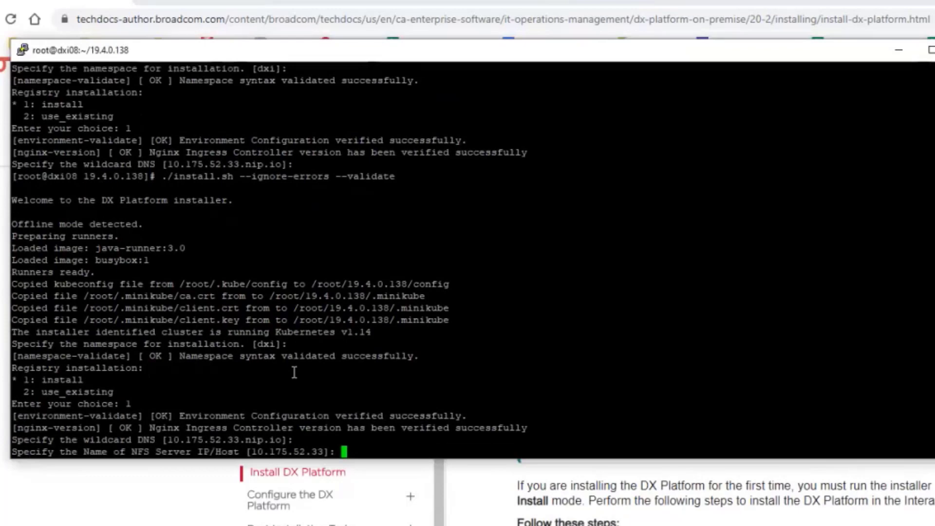
mouse_move(302, 395)
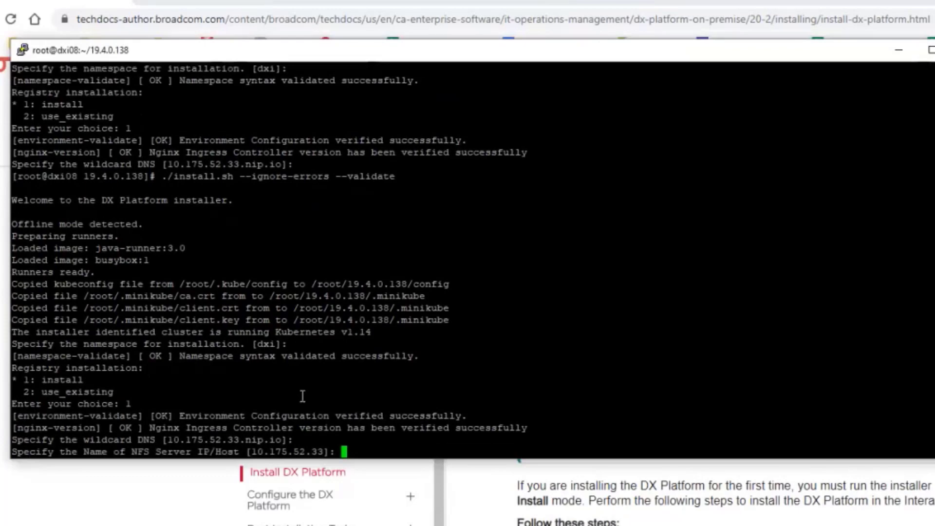
mouse_move(701, 154)
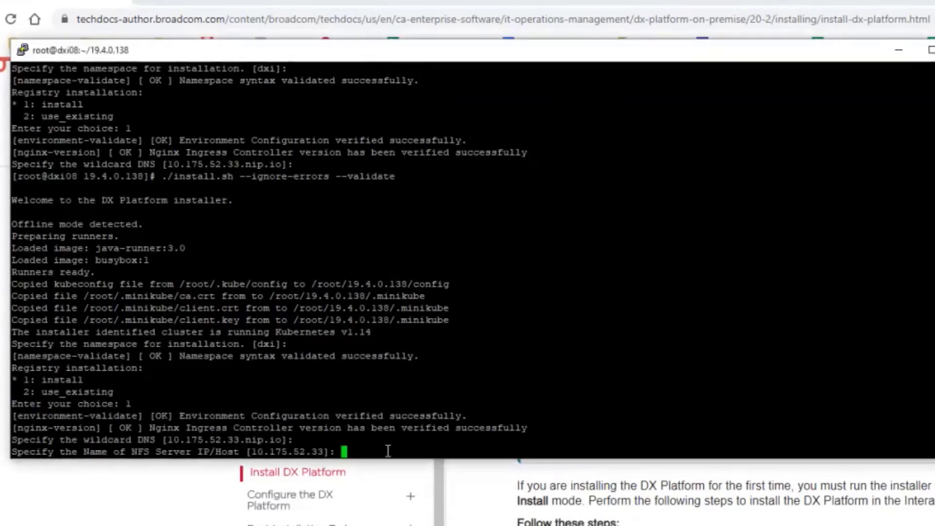
Accept the default NFS server address and skip the SMTP details with S.
key(Enter)
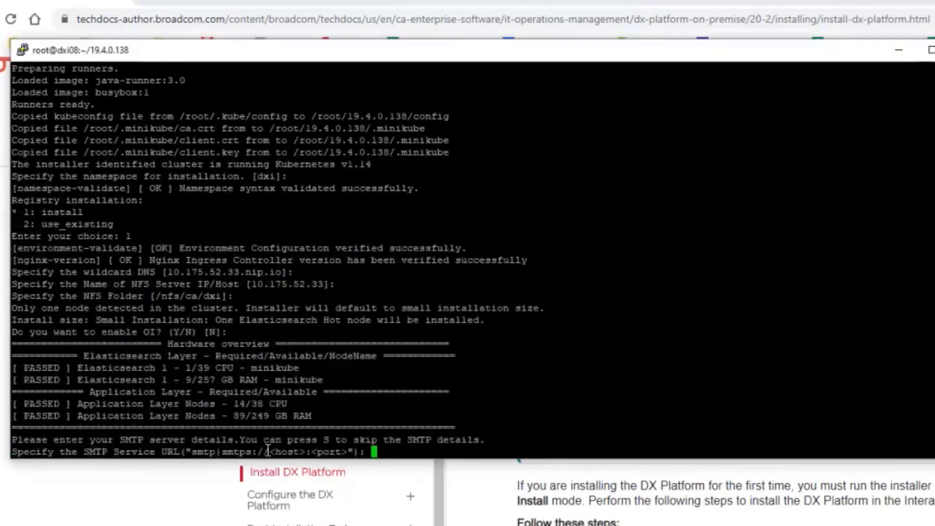
mouse_move(406, 350)
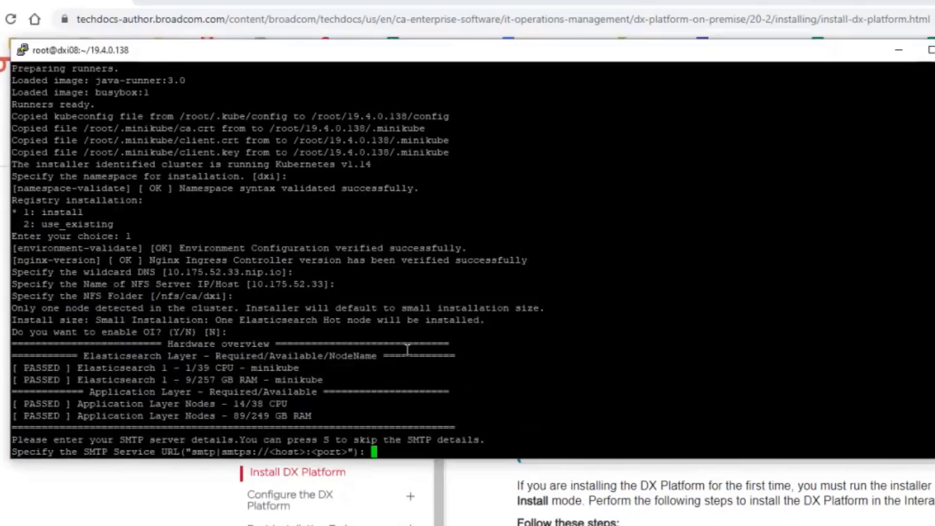
text(S)
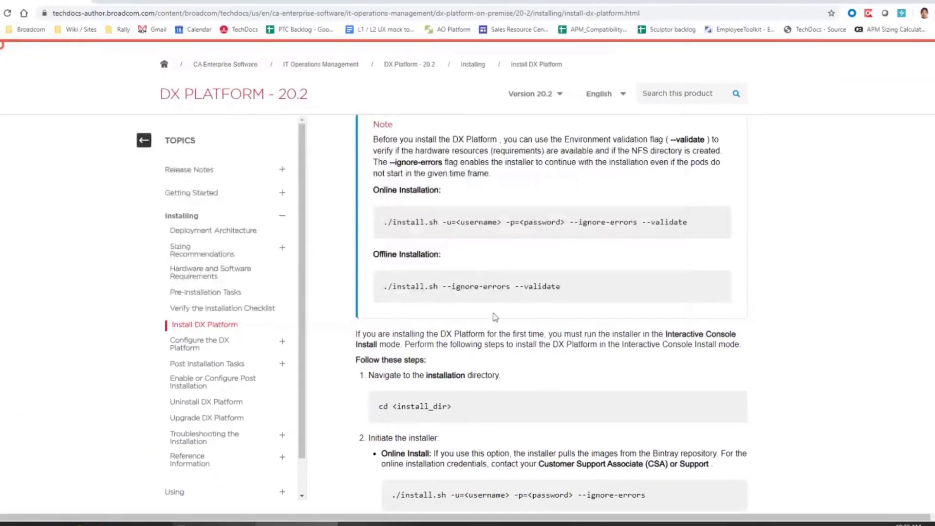
scroll(down, 3)
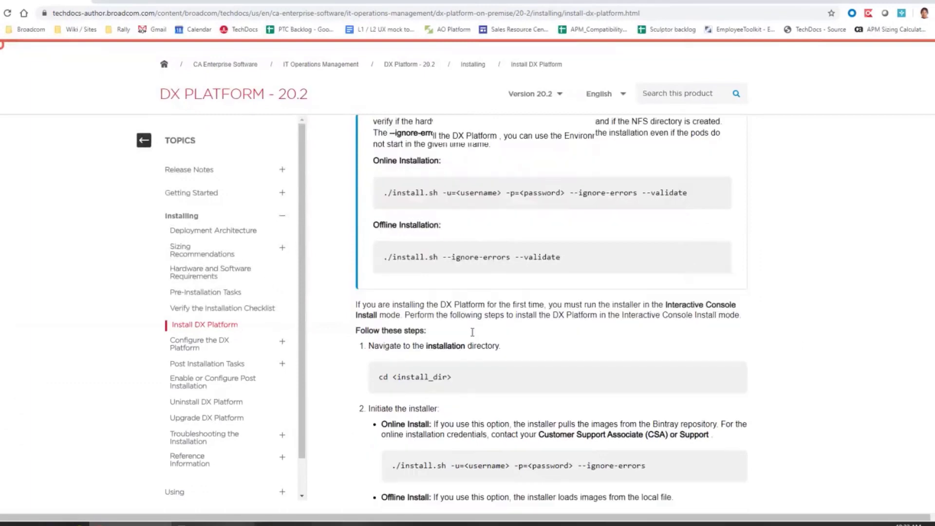
scroll(down, 3)
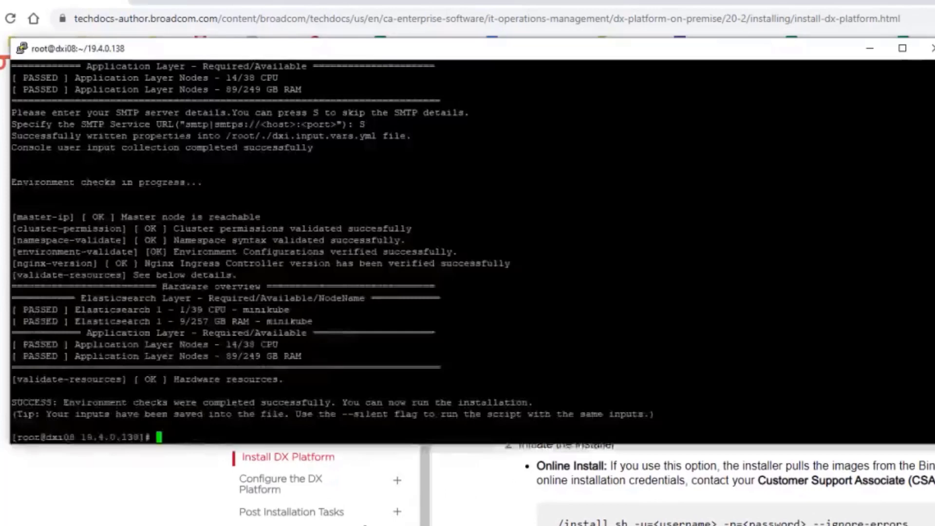
Launch ./install.sh --ignore-errors and let the license text scroll to the accept prompt.
text(./install.sh --ignore-errors)
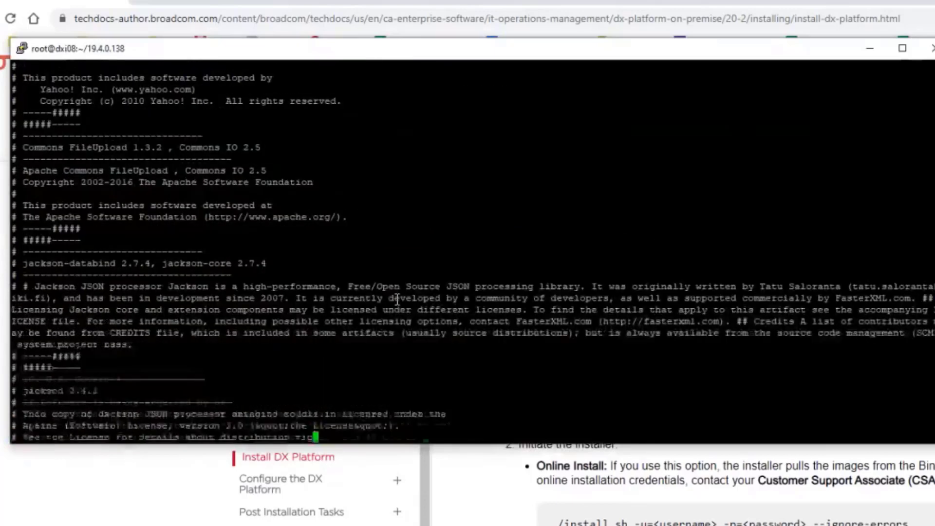
scroll(down, 3)
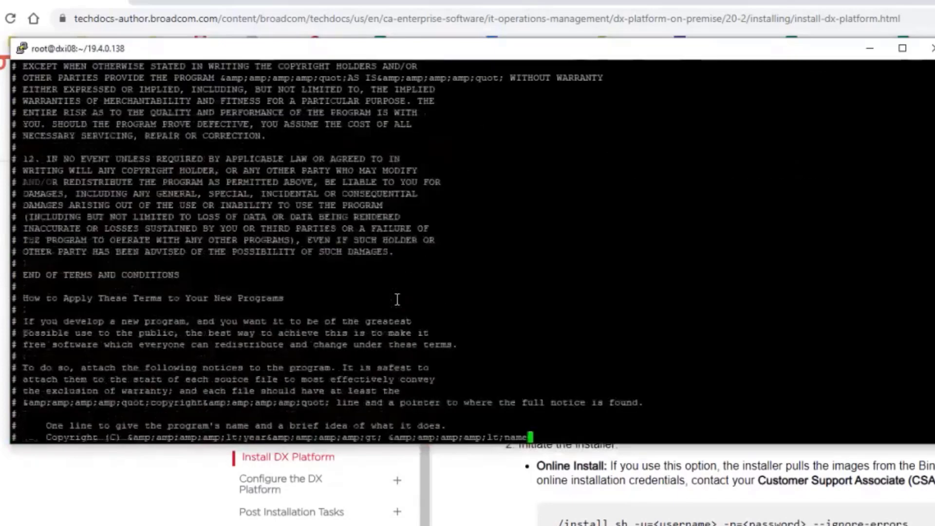
scroll(down, 3)
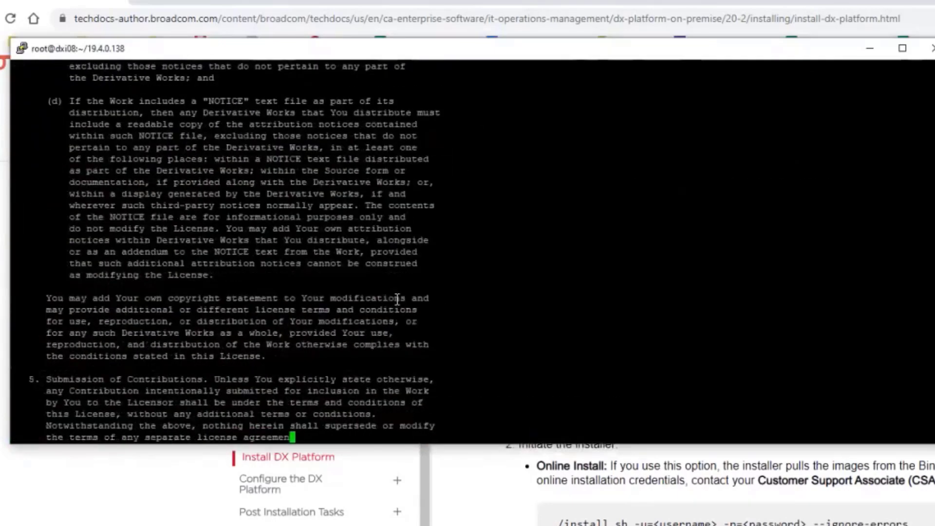
scroll(down, 3)
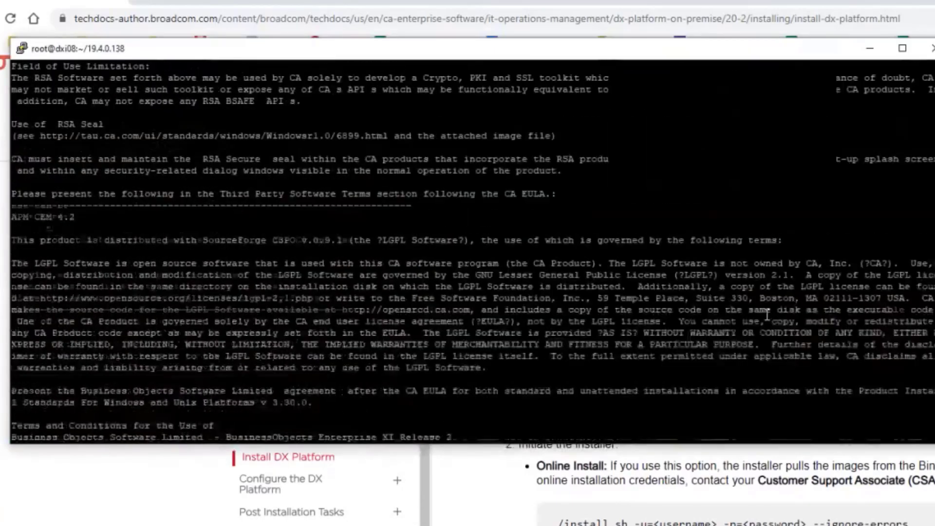
scroll(down, 3)
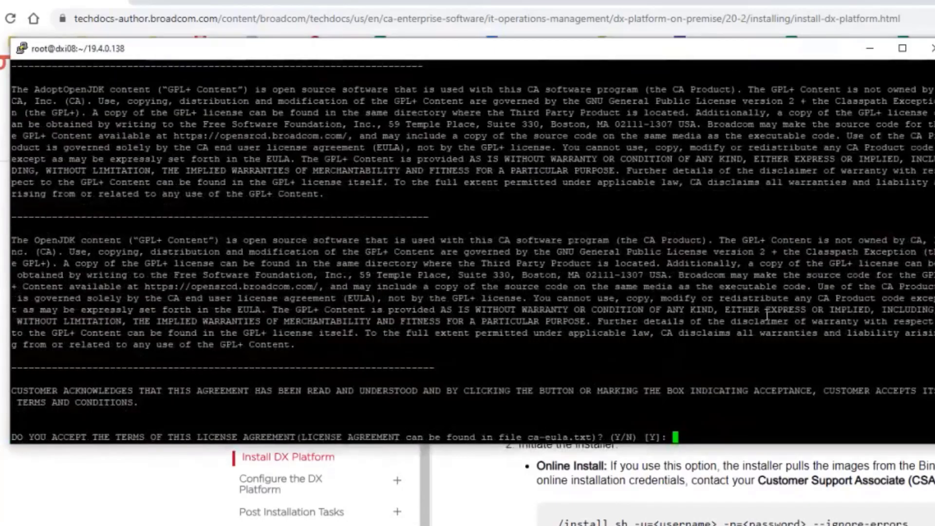
Accept the license terms and continue so the installer loads cached inputs and asks for the namespace.
key(Enter)
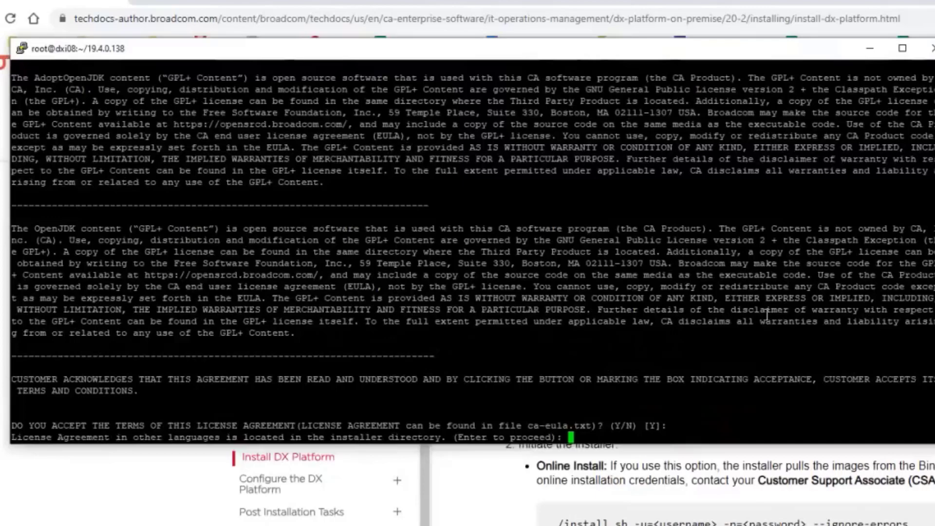
key(Enter)
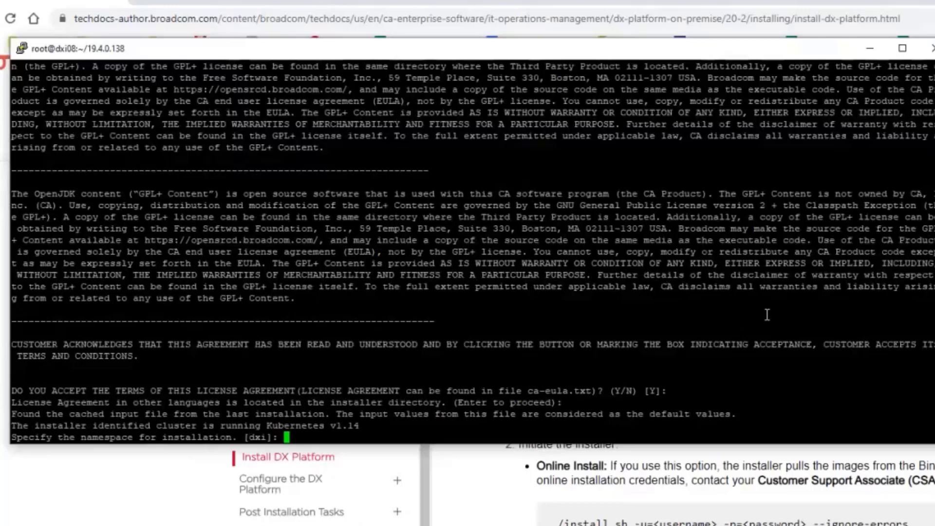
mouse_move(665, 319)
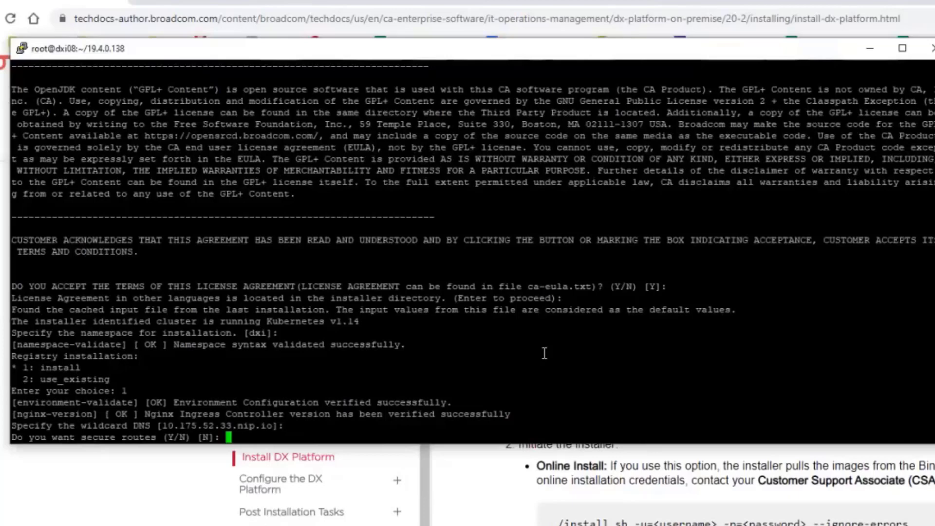
mouse_move(352, 432)
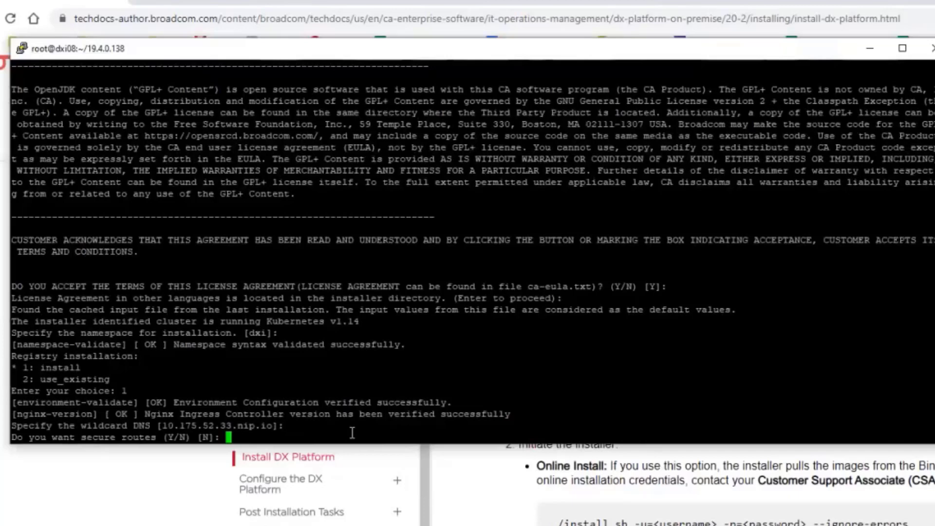
Keep the secure-routes default, skip the busybox image path with S, and accept the default NFS server host.
key(enter)
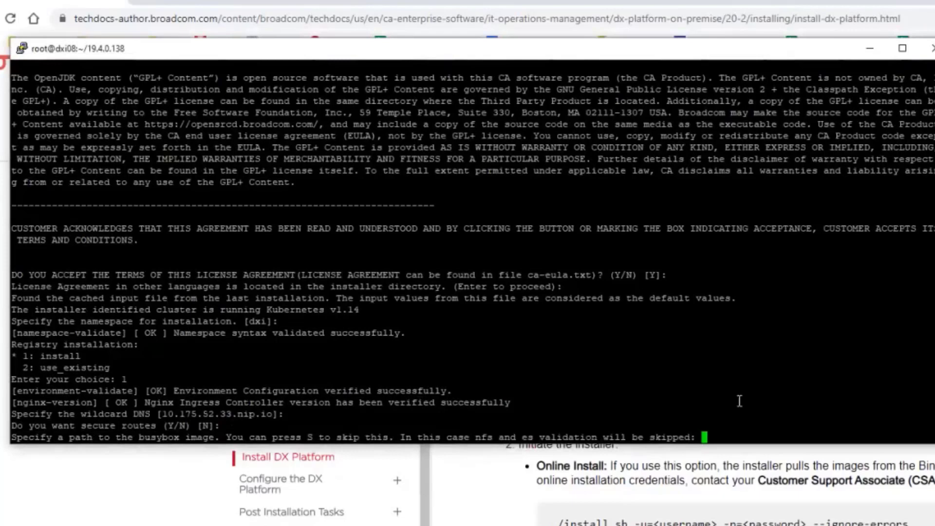
text(S)
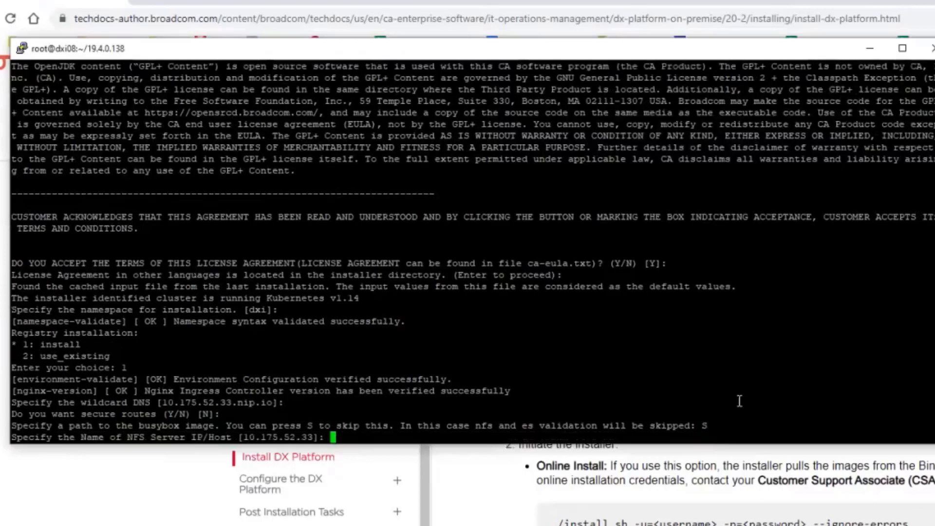
key(enter)
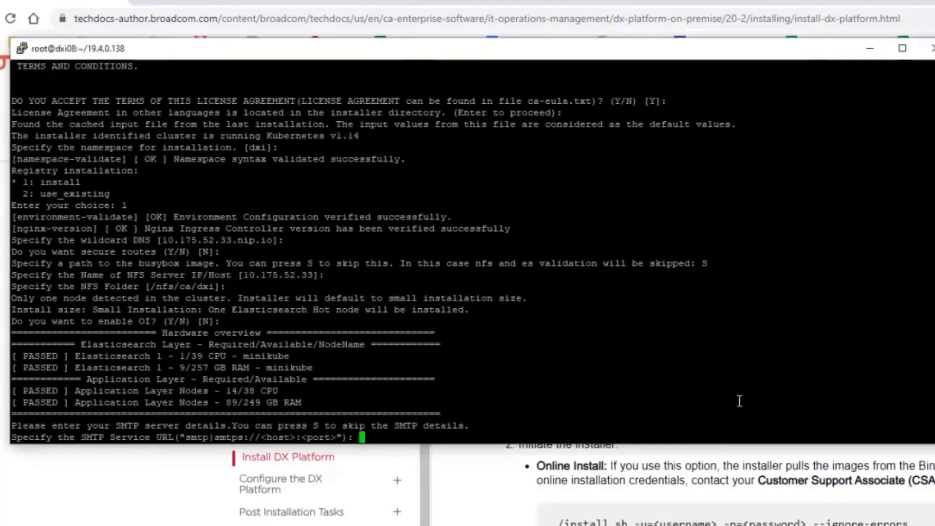
Skip the SMTP details with S so the installer moves on to the masteradmin password rules.
text(S)
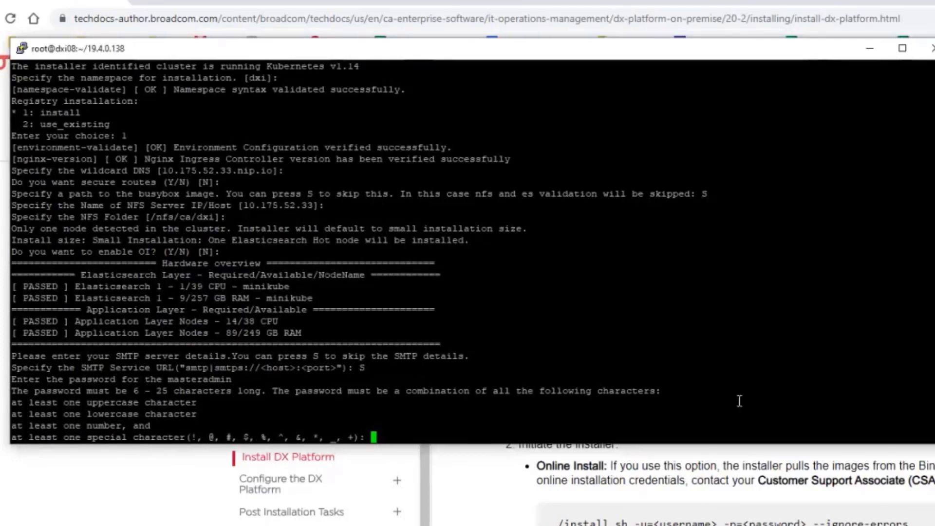
mouse_move(457, 428)
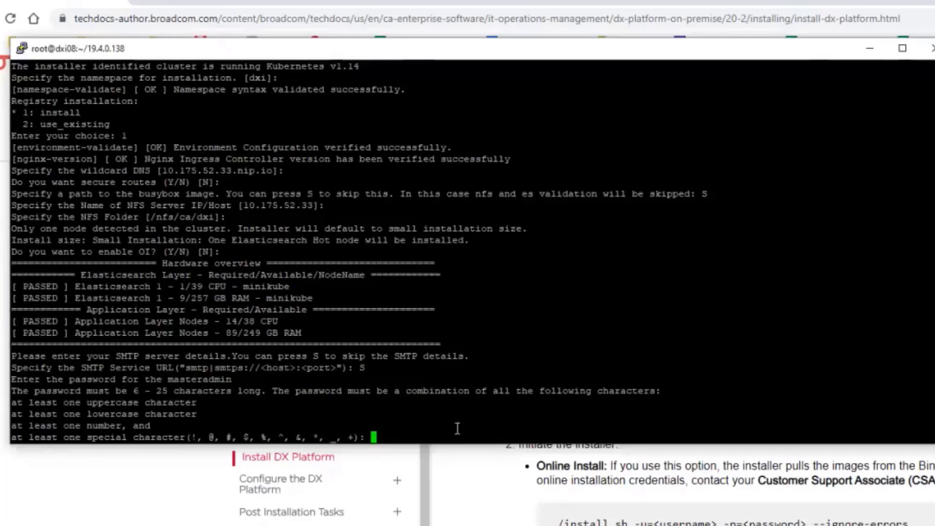
Enter a first masteradmin password, which the installer rejects as an invalid value.
text(****)
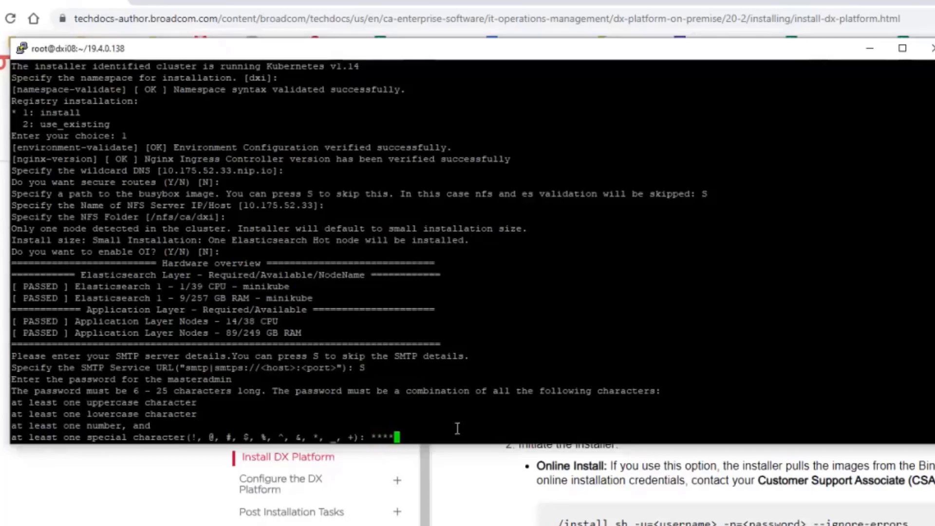
text(****)
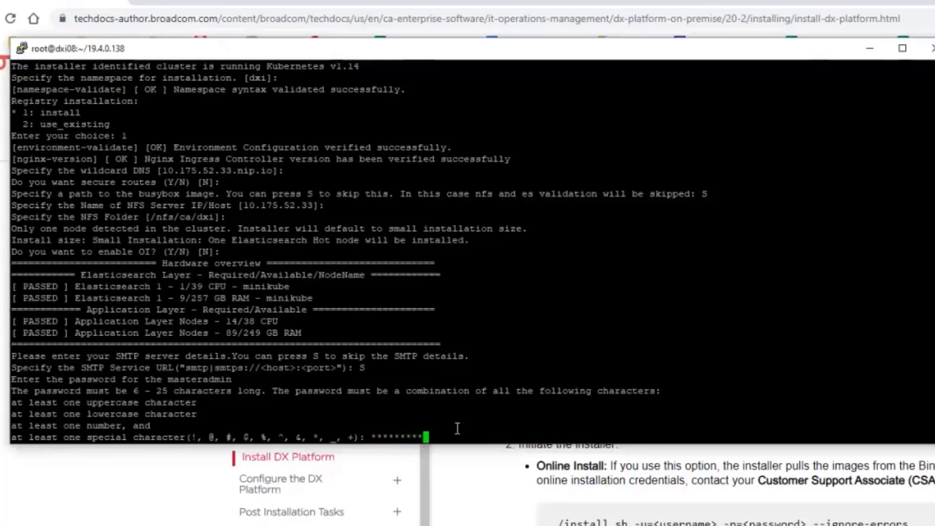
text(*)
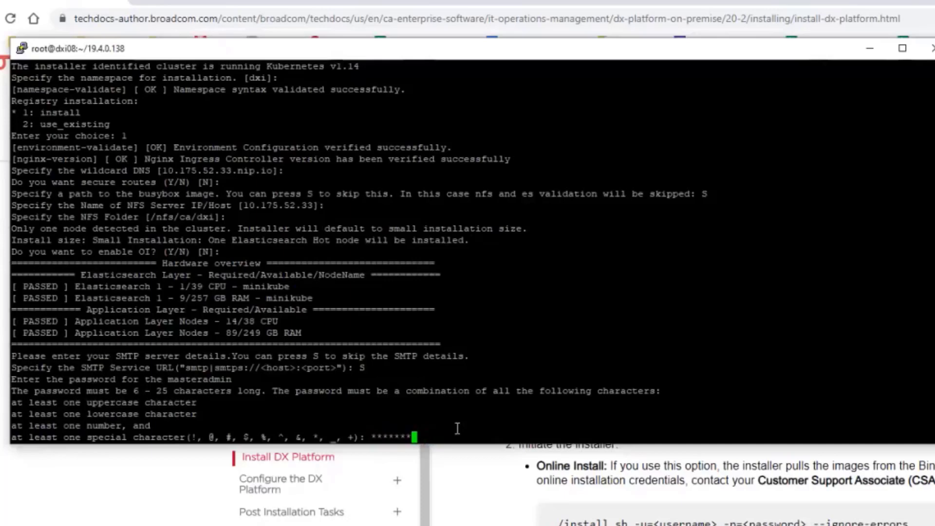
text(****)
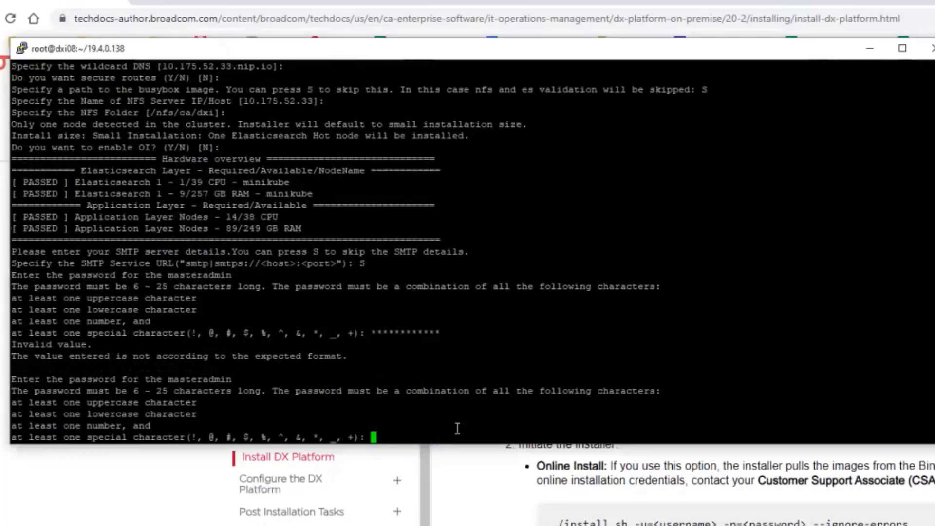
text(**)
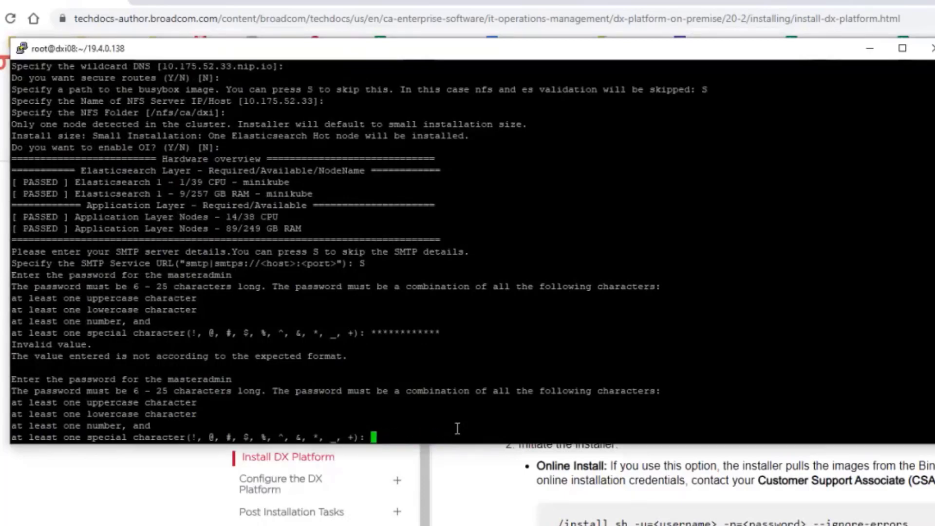
Enter a valid masteradmin password and confirm it so volume and service creation begins.
text(****)
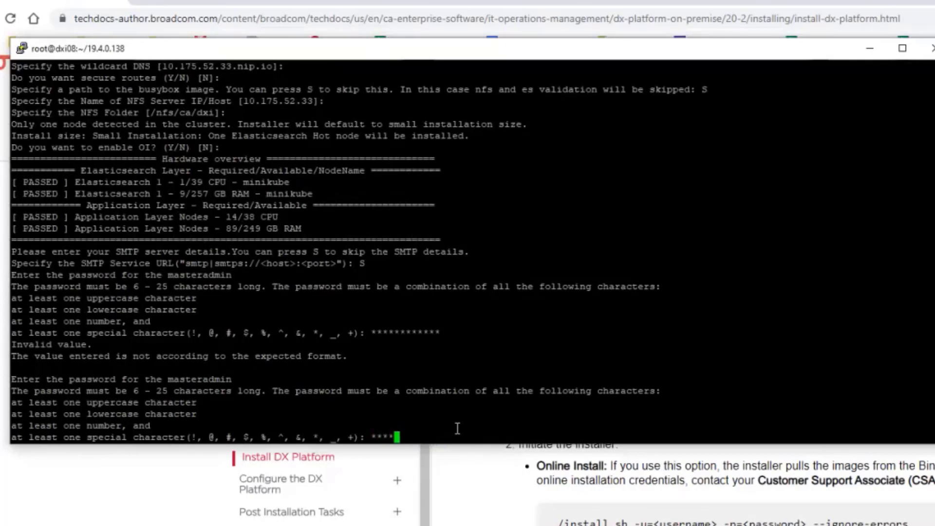
text(*******)
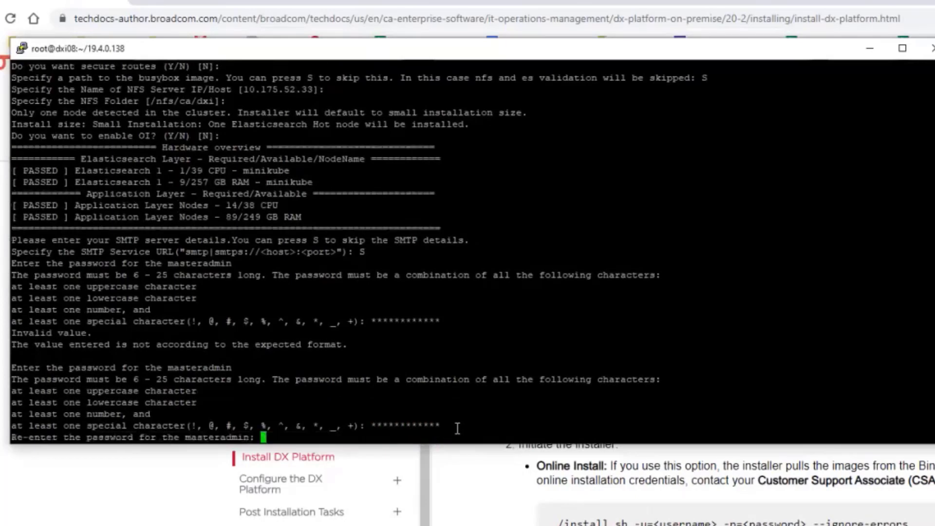
text(****)
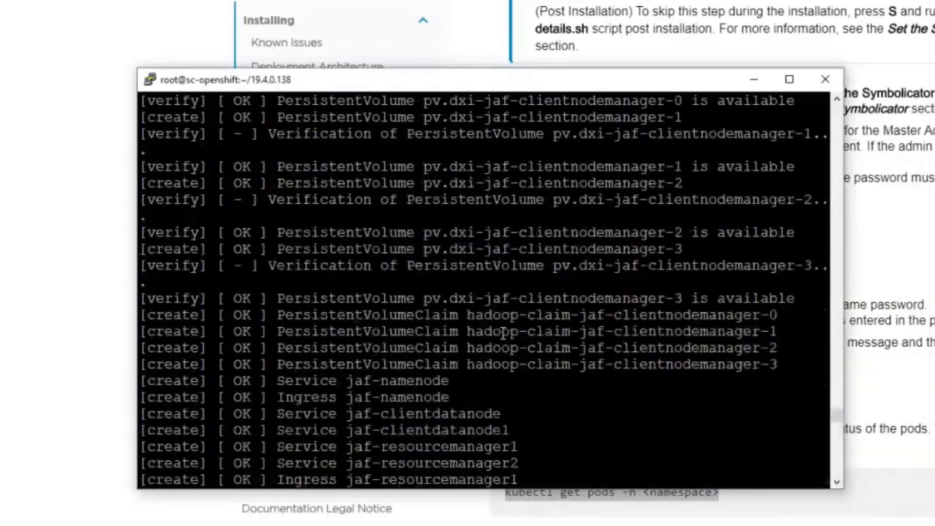
Review the installer log of created deployments, then the guide's Verify the Installation section in Chrome.
scroll(down, 3)
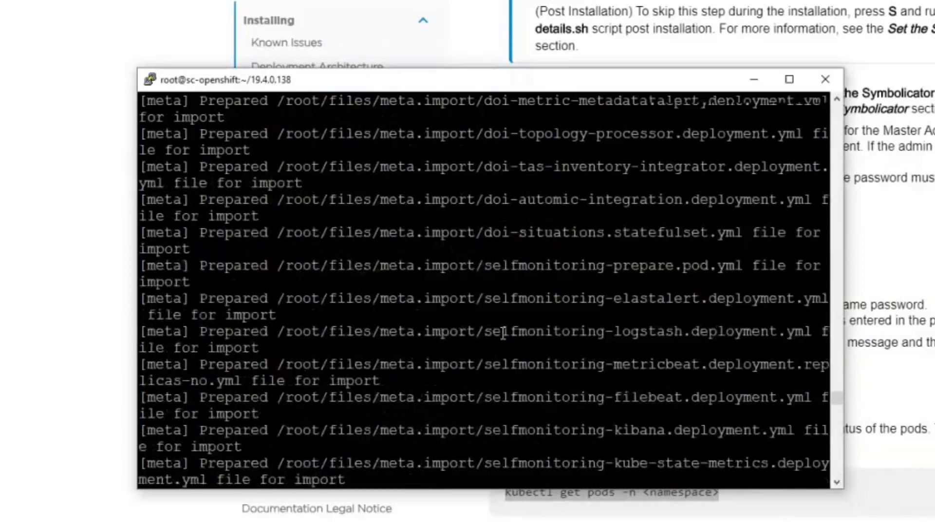
scroll(down, 3)
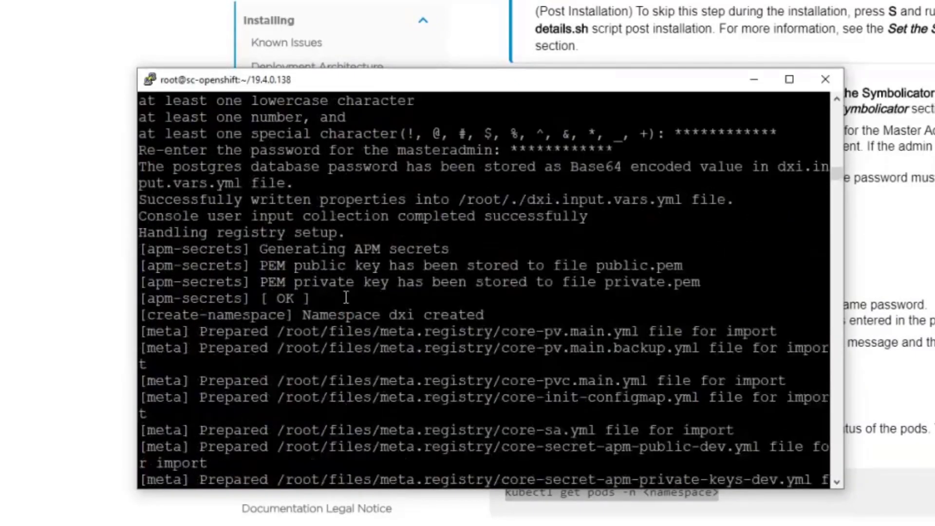
mouse_move(857, 497)
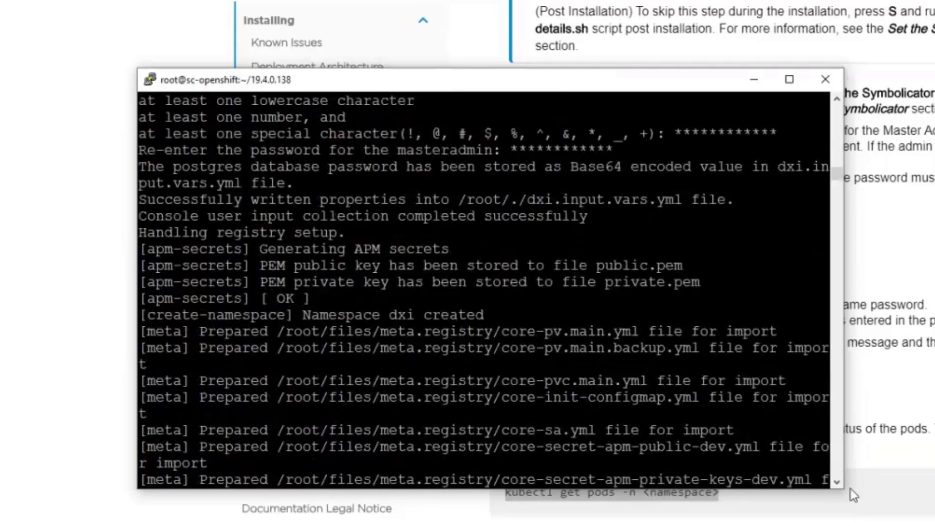
mouse_move(919, 500)
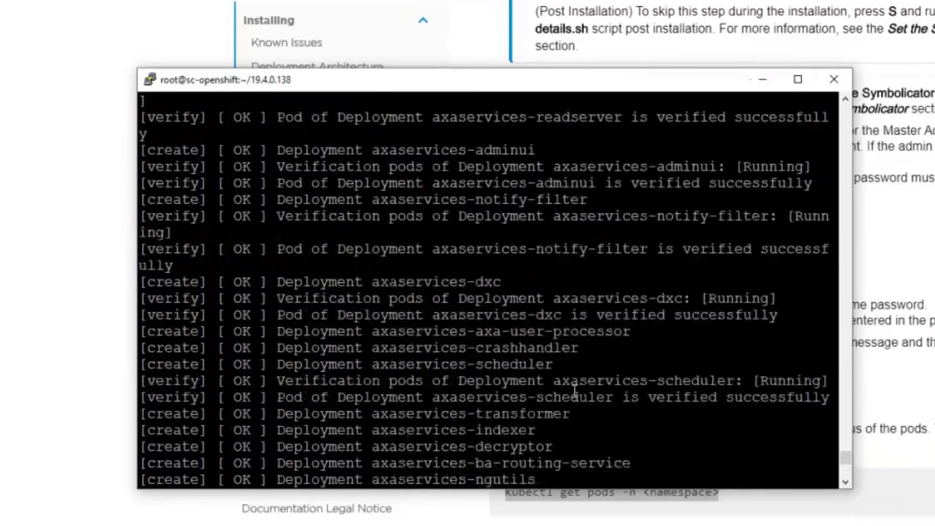
scroll(down, 3)
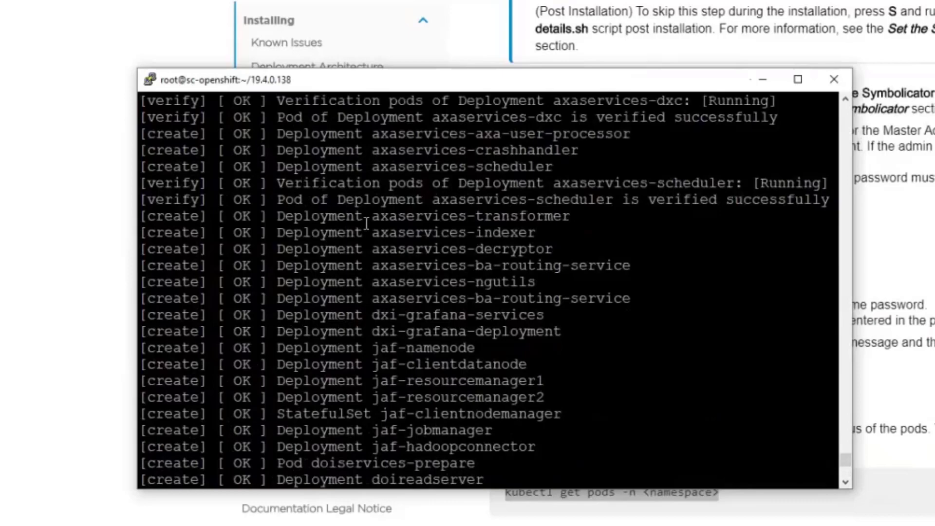
scroll(down, 3)
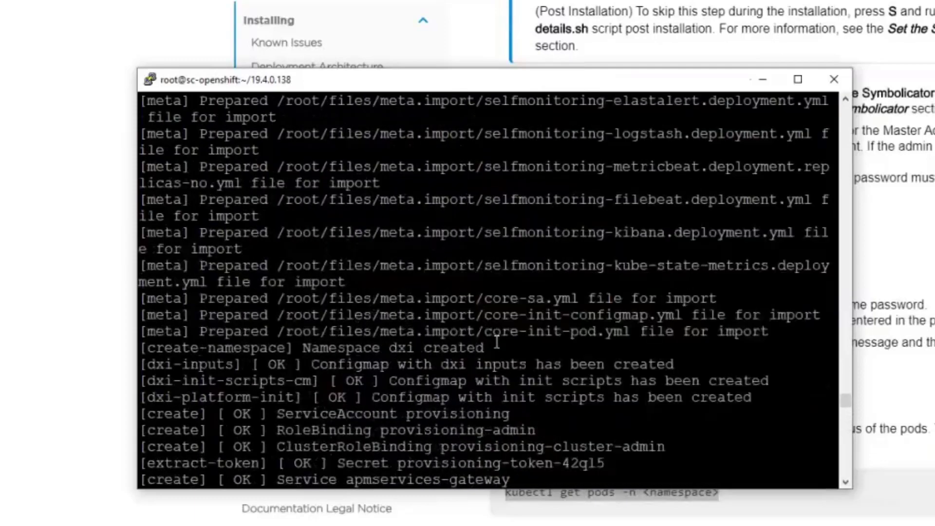
scroll(down, 3)
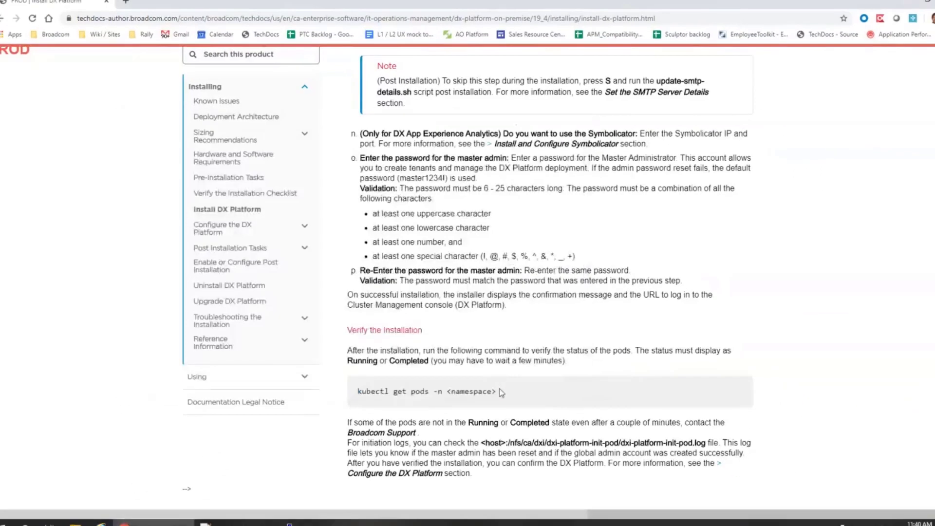
Run kubectl get pods -n dxi and review the pods listed as Running or Completed.
right_click(423, 391)
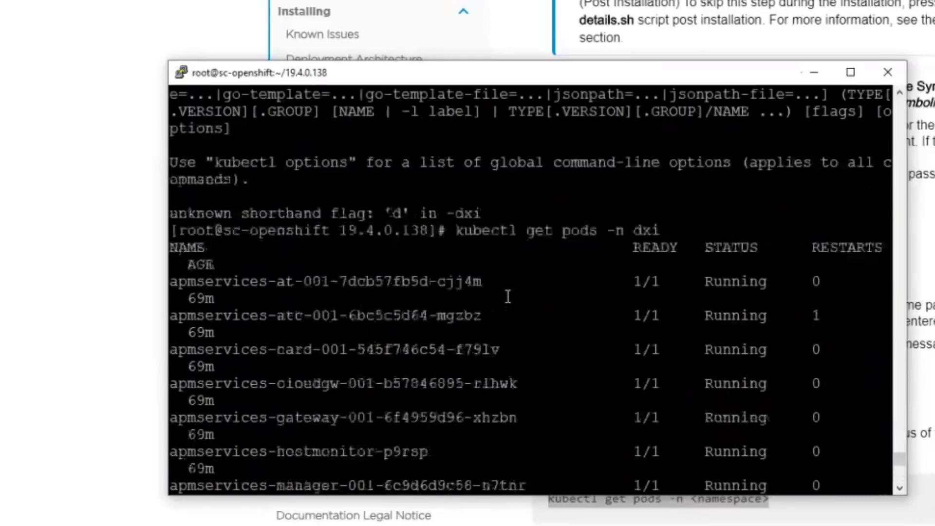
scroll(down, 3)
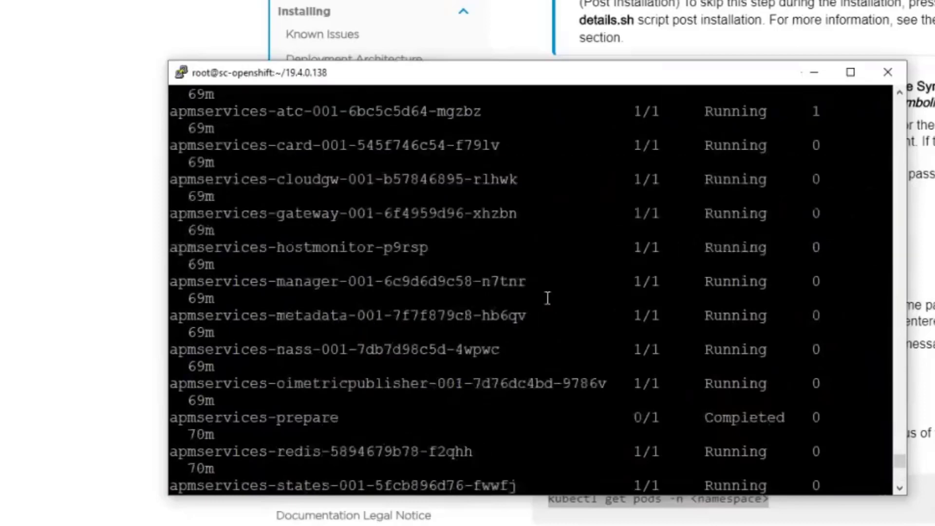
mouse_move(543, 273)
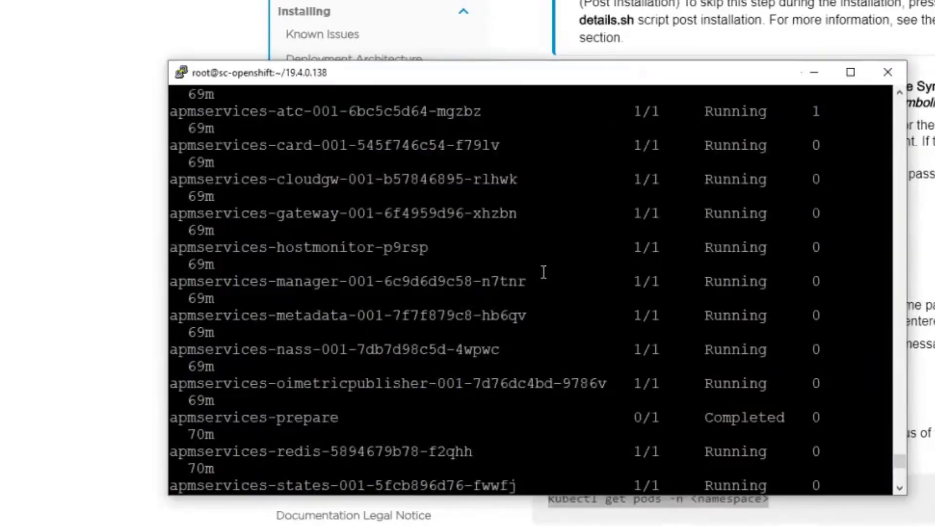
scroll(down, 3)
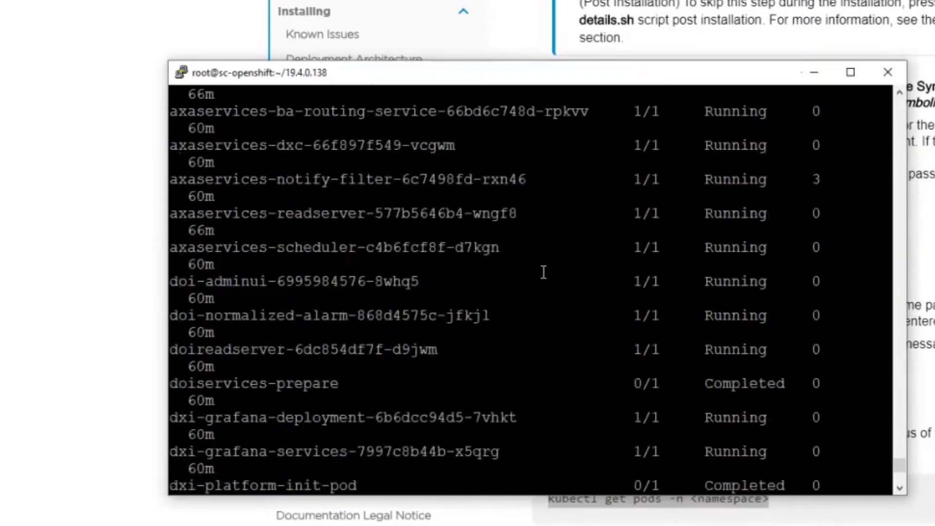
scroll(down, 3)
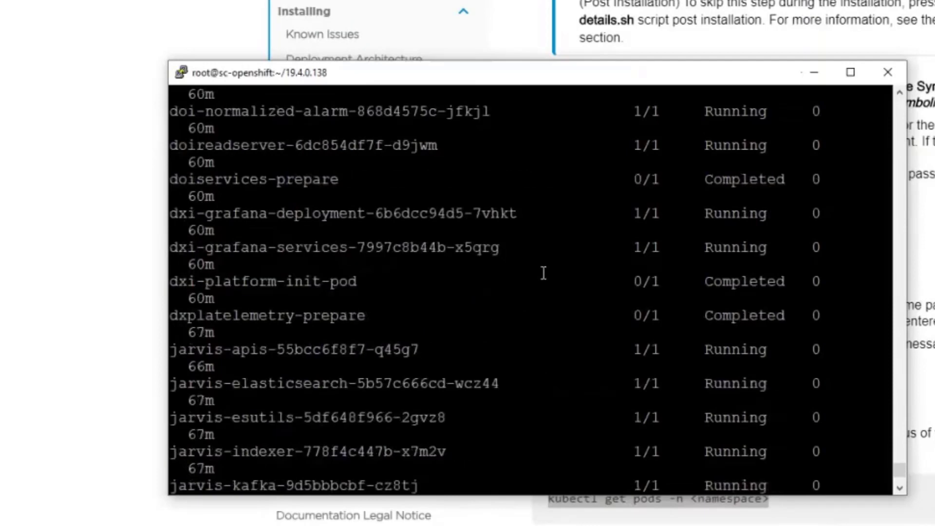
mouse_move(486, 331)
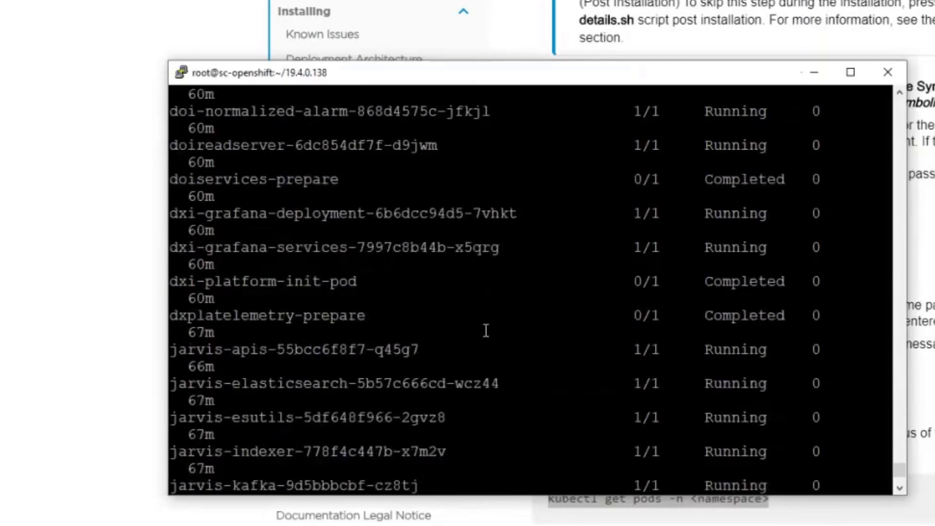
mouse_move(390, 271)
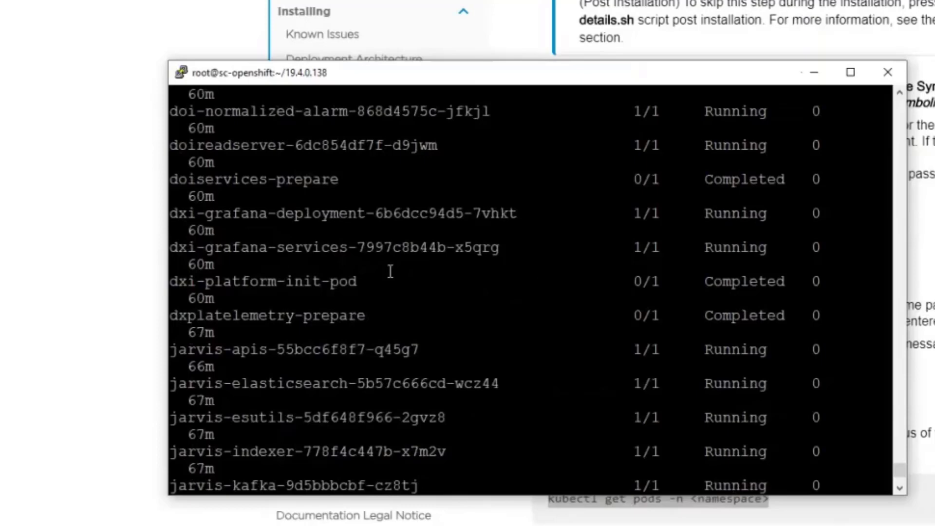
scroll(down, 3)
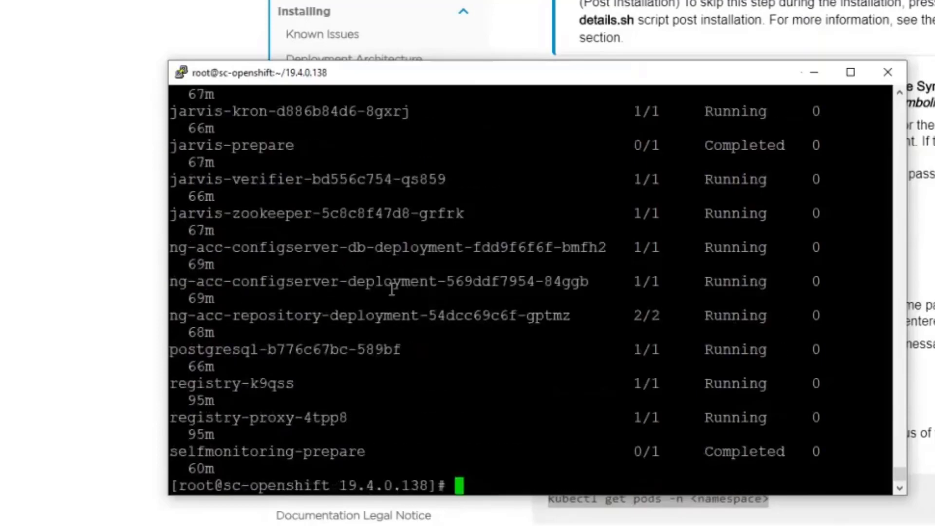
mouse_move(411, 287)
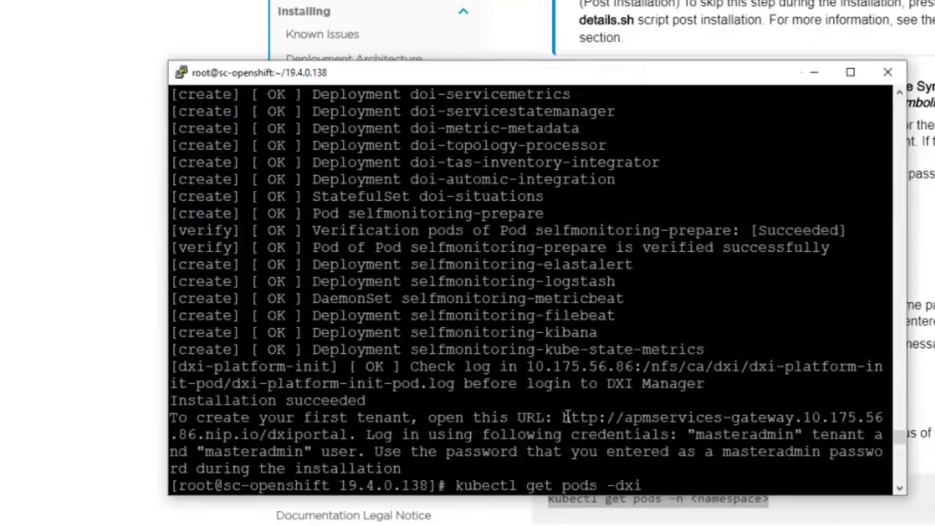
Open the dxiportal URL from the log and sign in as masteradmin with tenant, user ID and password.
drag(560, 416, 352, 434)
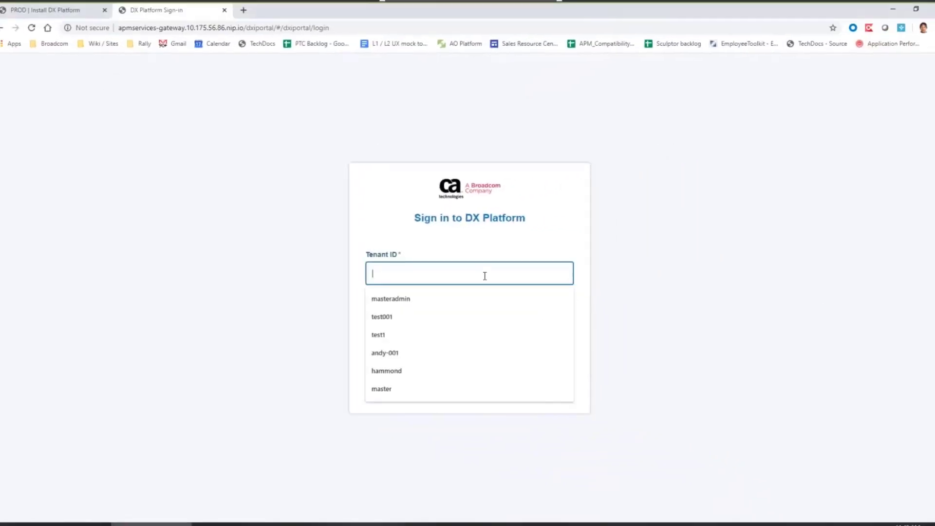
text(masteradmi)
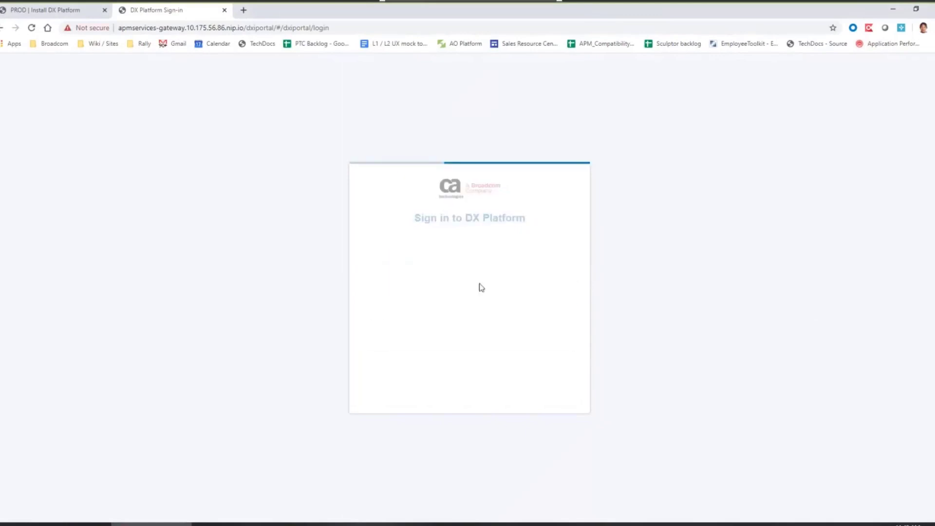
text(maste)
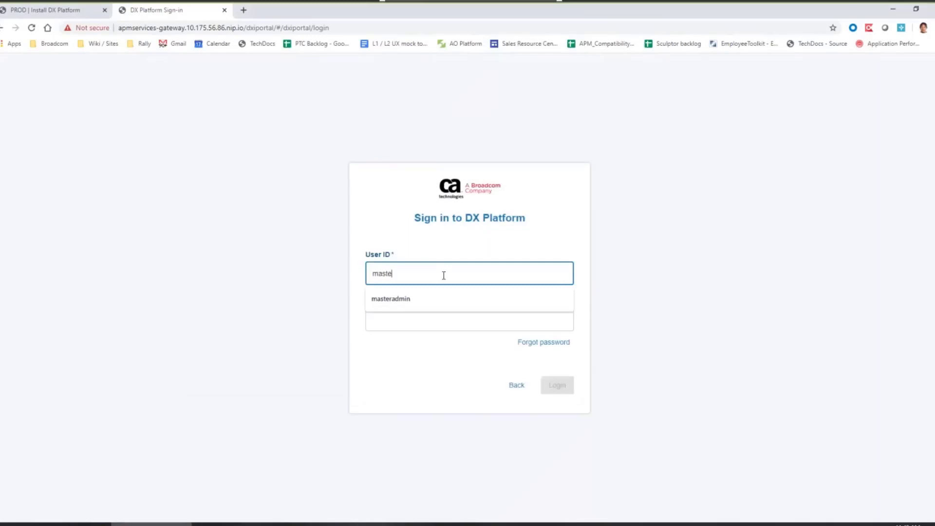
click(390, 299)
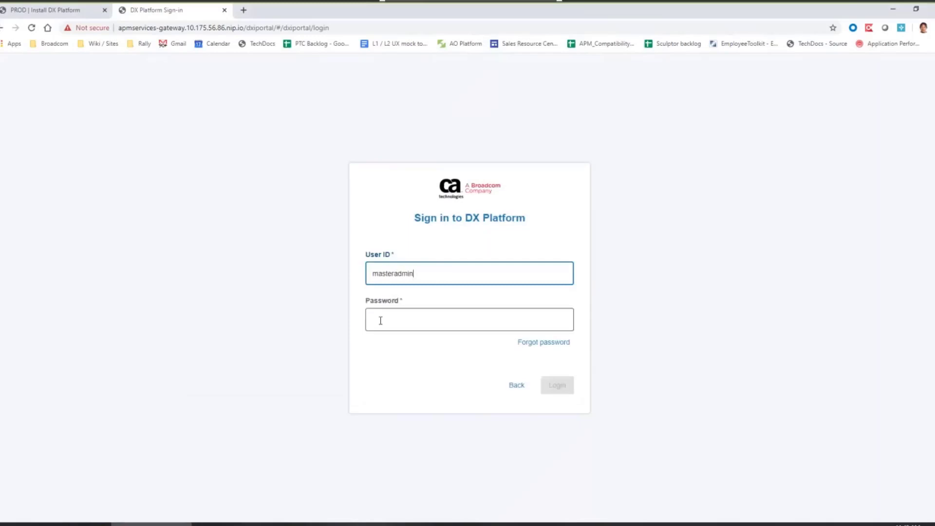
text(password)
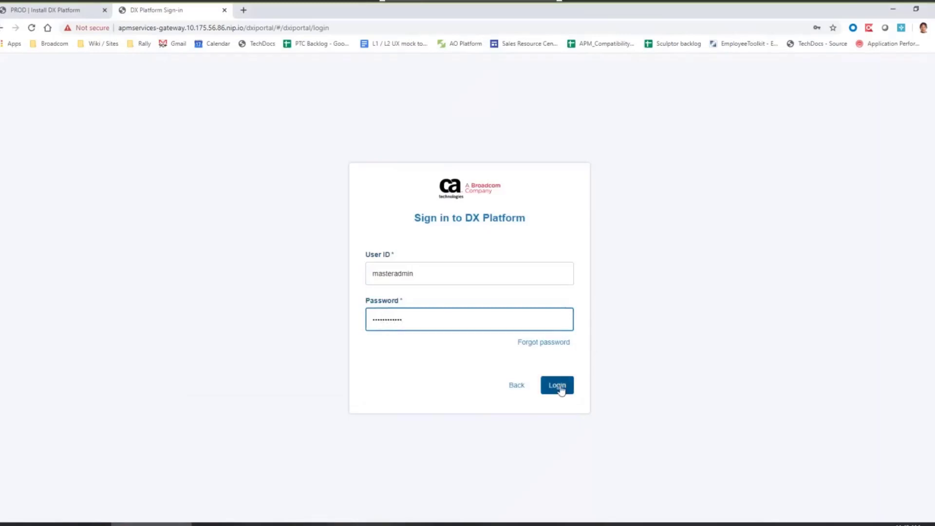
click(556, 384)
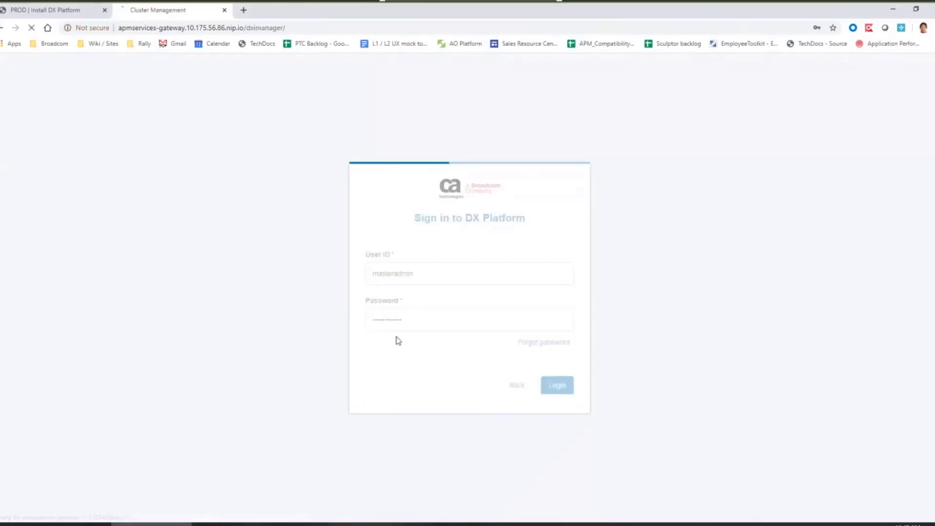
Complete the login and decline Chrome's offer to save the password.
click(555, 384)
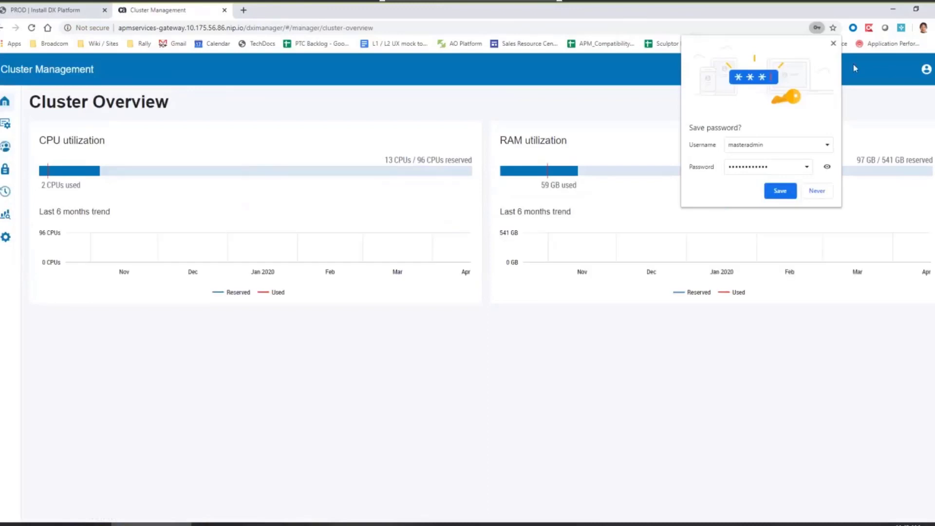
click(817, 191)
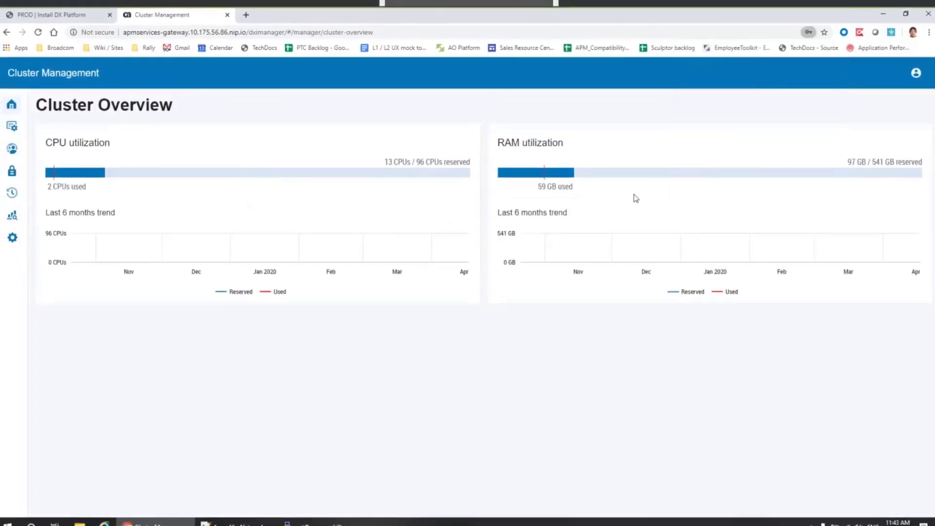
mouse_move(125, 281)
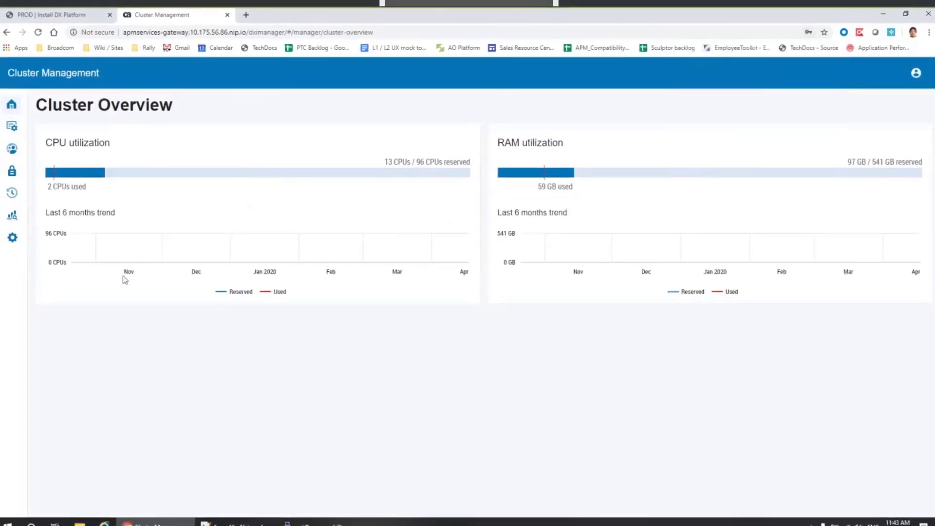
mouse_move(12, 137)
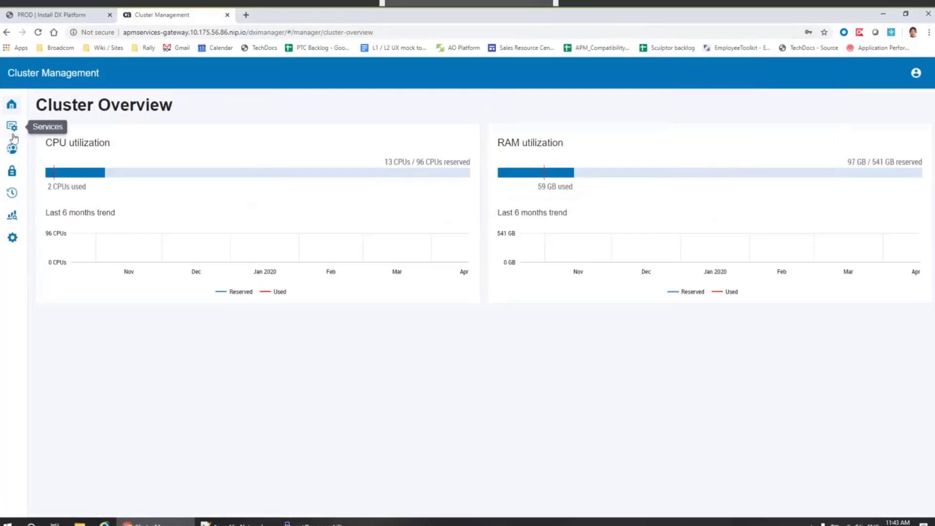
Show the Services list in Cluster Management with each service's CPU and RAM graphs.
click(12, 127)
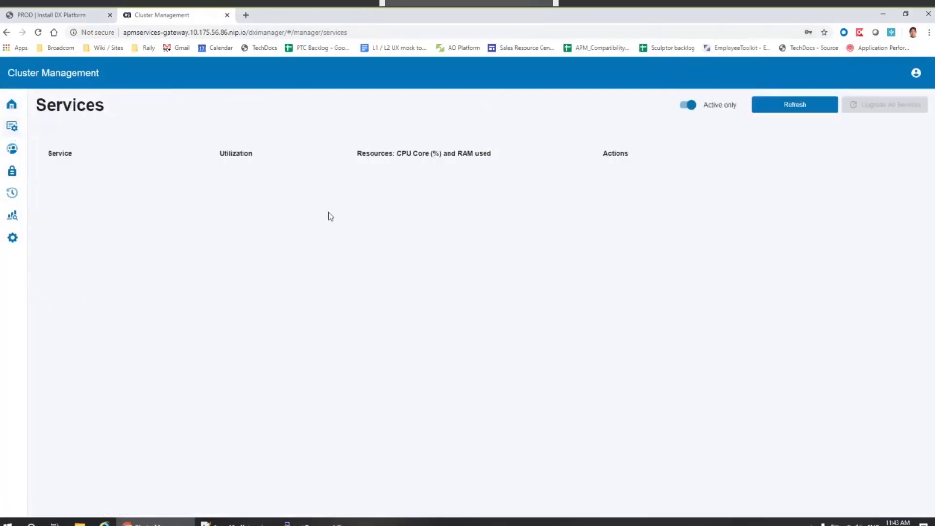
click(786, 104)
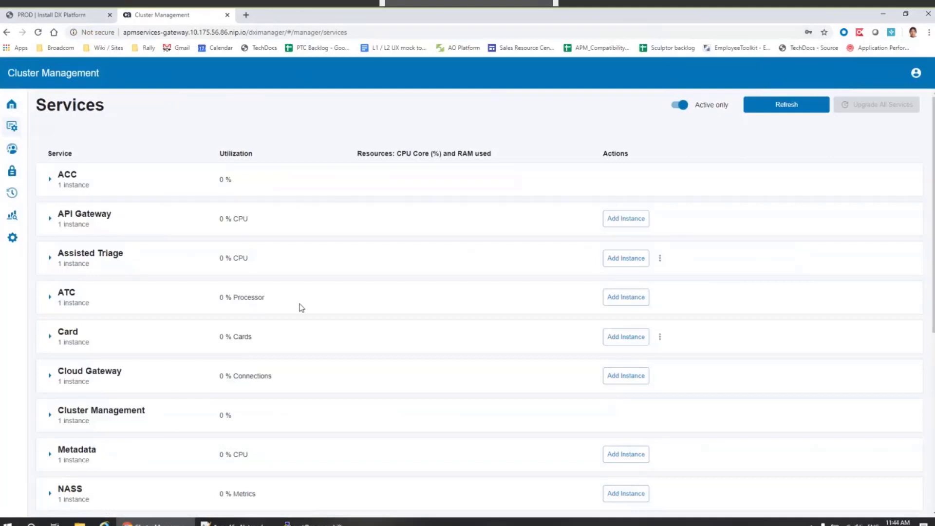
scroll(down, 3)
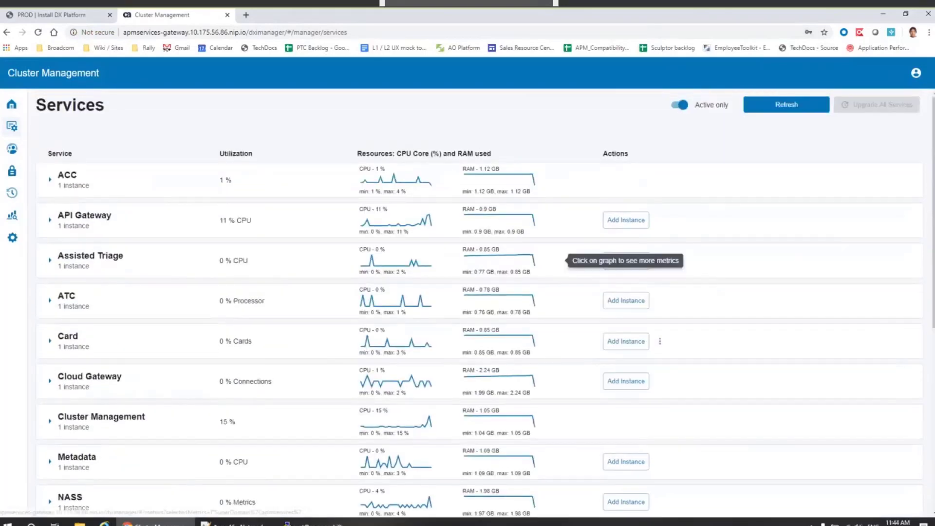
mouse_move(522, 17)
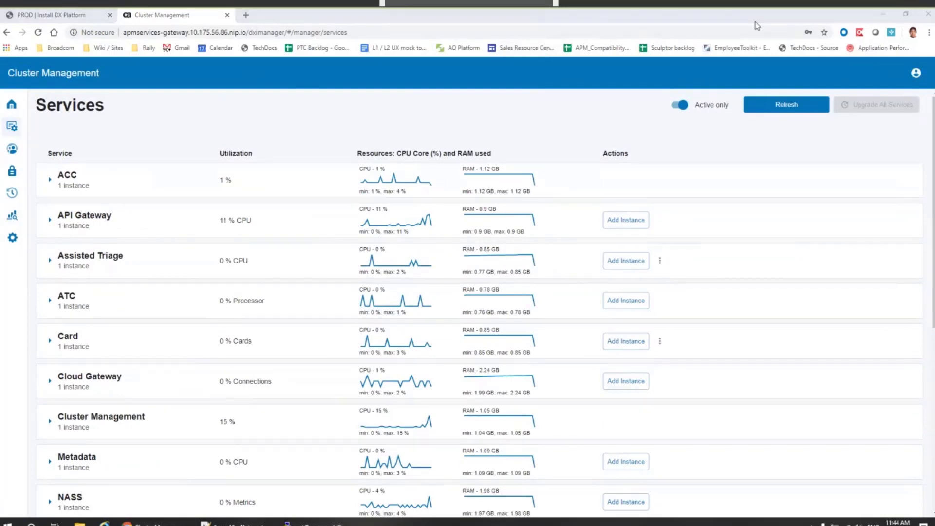
mouse_move(793, 125)
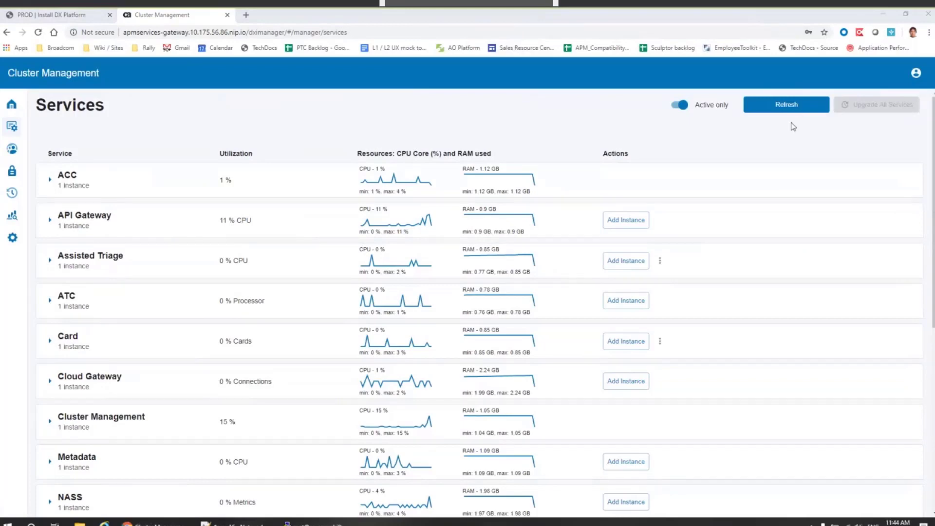